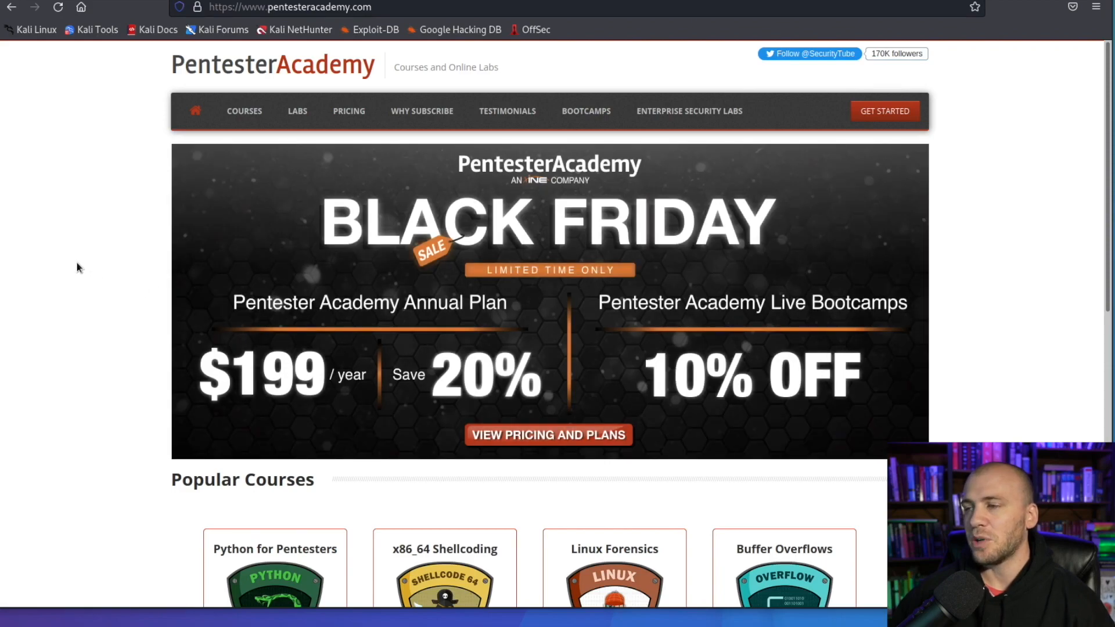
{"action": "mouse_move", "coordinate": [110, 276]}
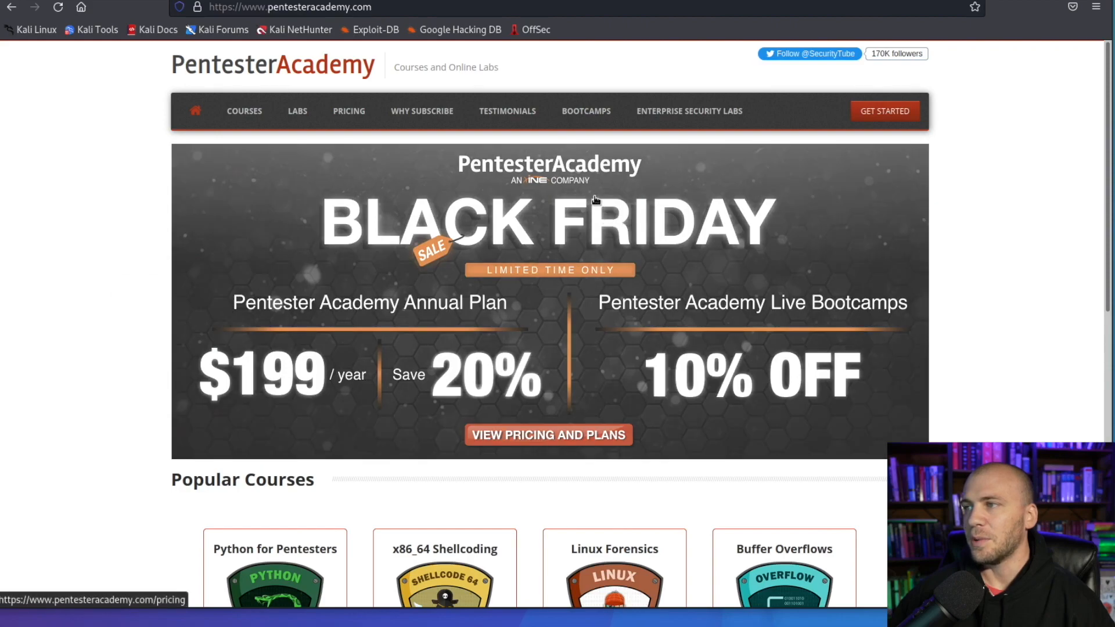
{"action": "mouse_move", "coordinate": [517, 186]}
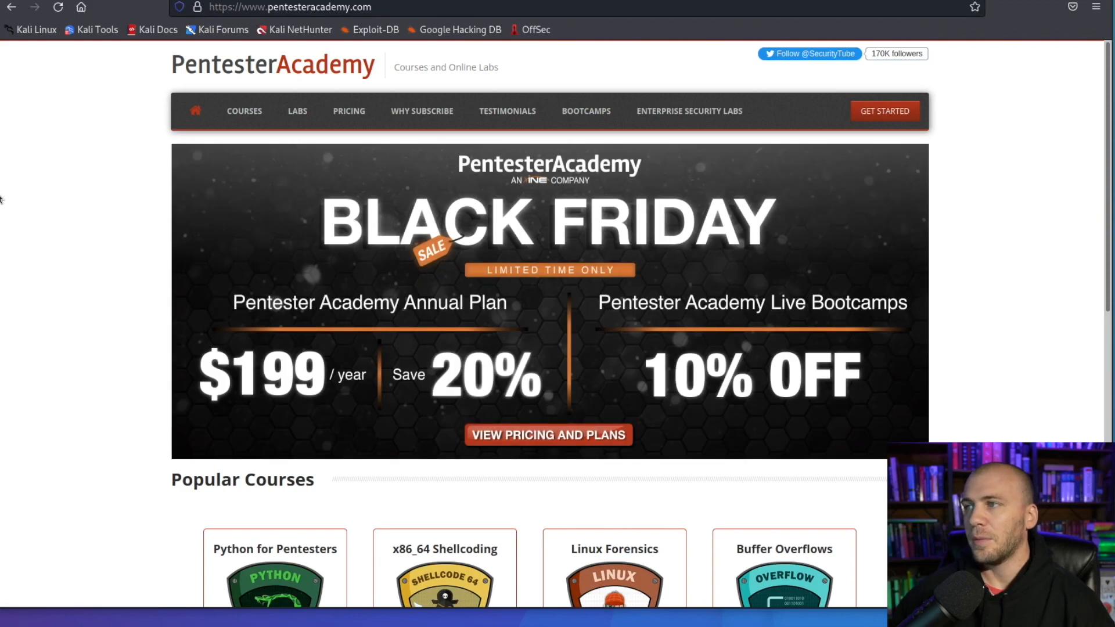
{"action": "mouse_move", "coordinate": [98, 285]}
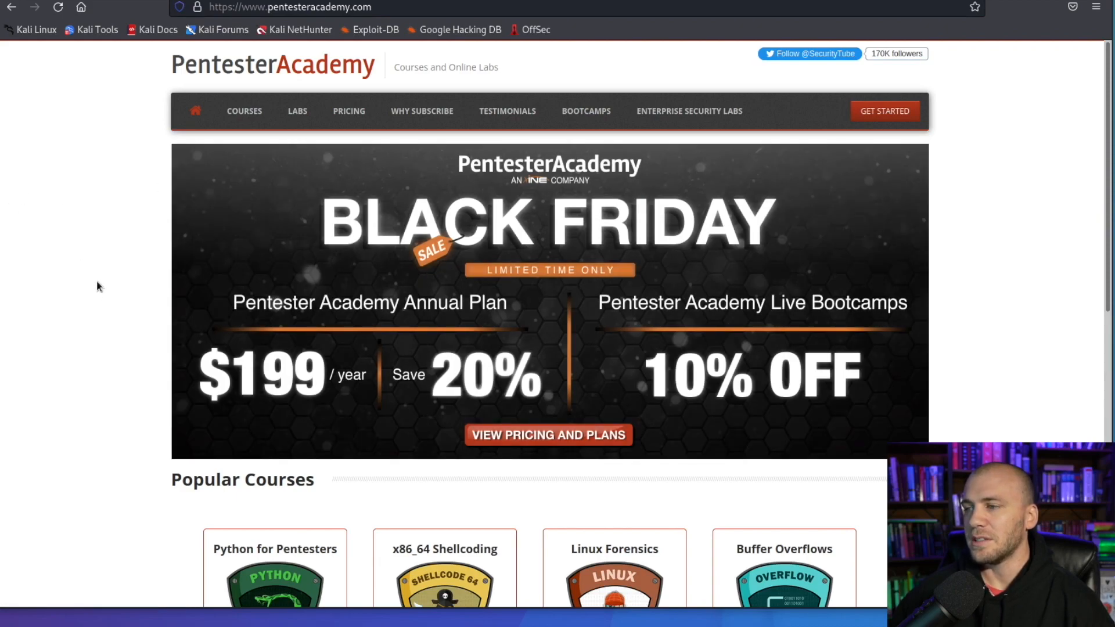
{"action": "mouse_move", "coordinate": [92, 288]}
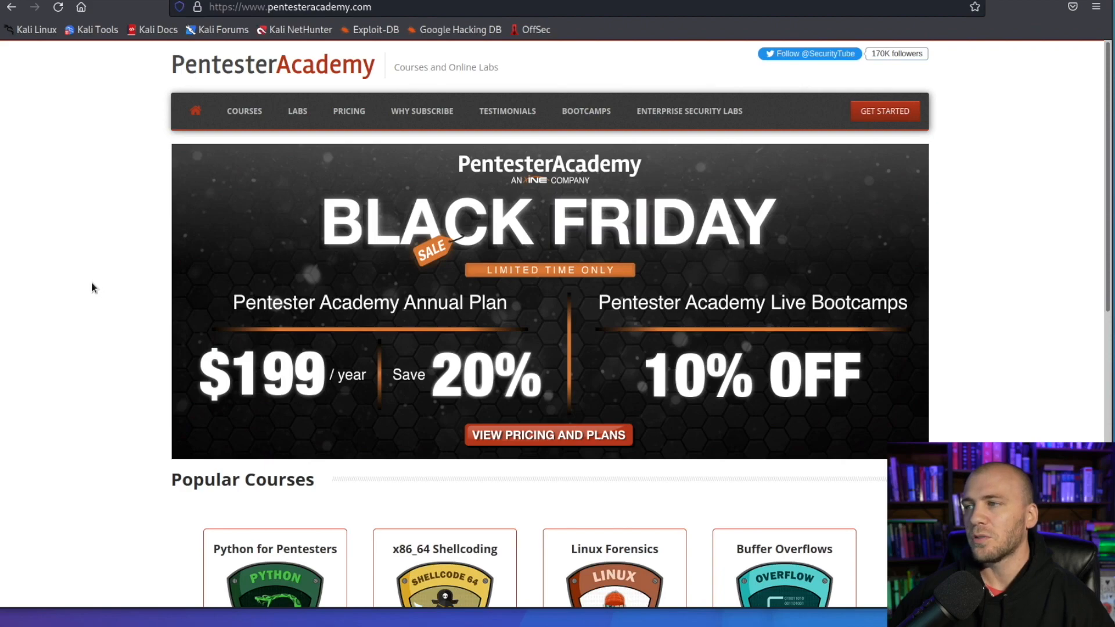
{"action": "mouse_move", "coordinate": [78, 313]}
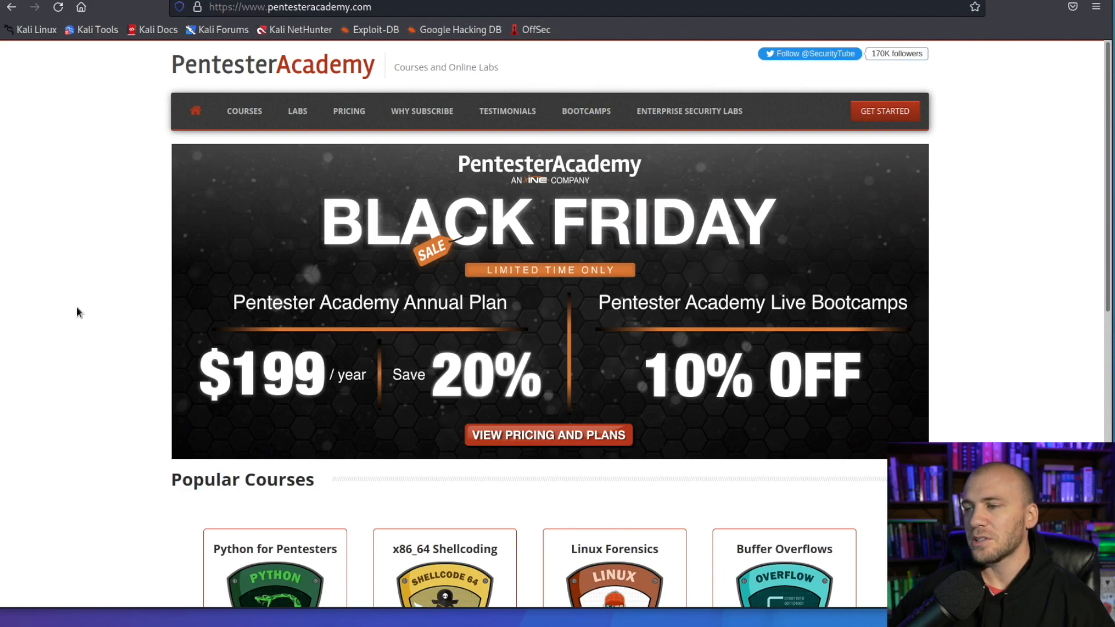
{"action": "mouse_move", "coordinate": [73, 311]}
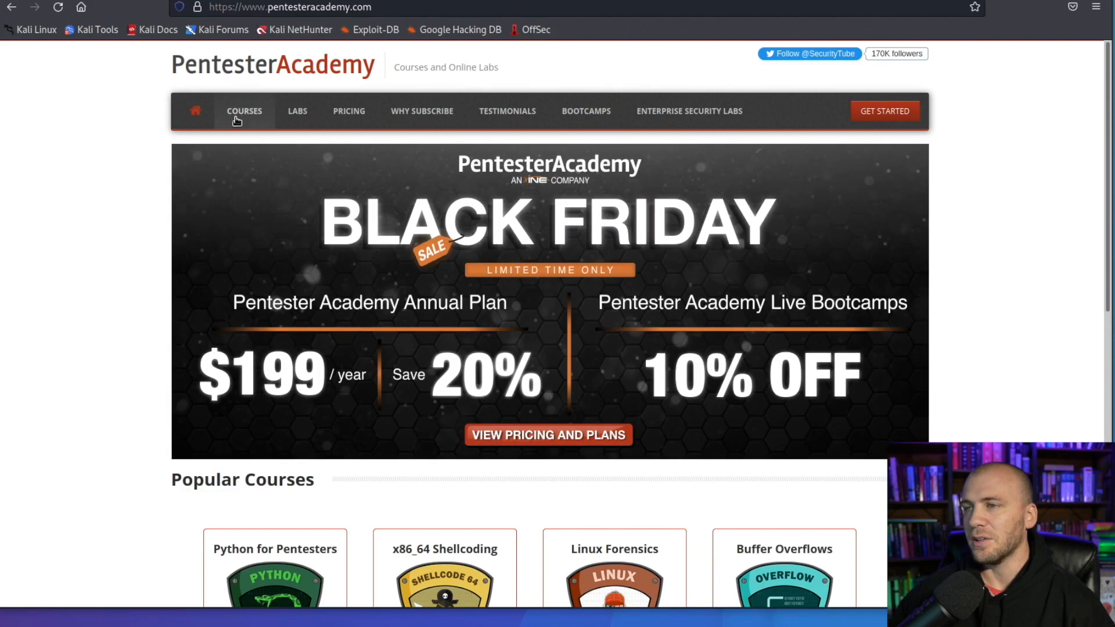
- From Courses, open Attacking and Defending Active Directory details and its View Videos list
{"action": "left_click", "coordinate": [244, 111]}
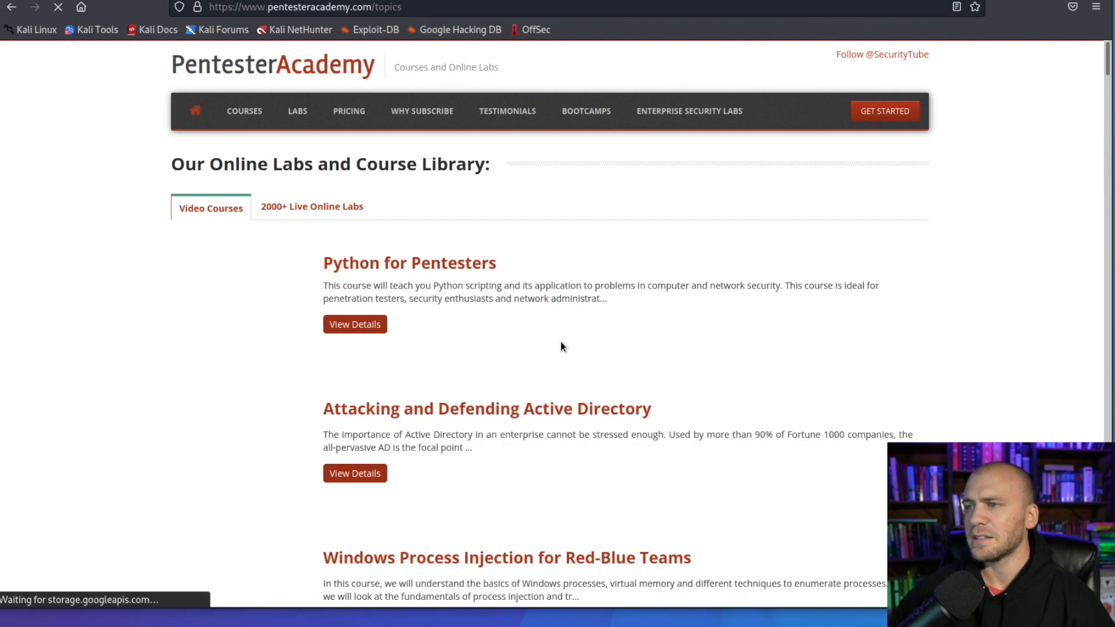
{"action": "scroll", "scroll_direction": "down", "scroll_amount": 3}
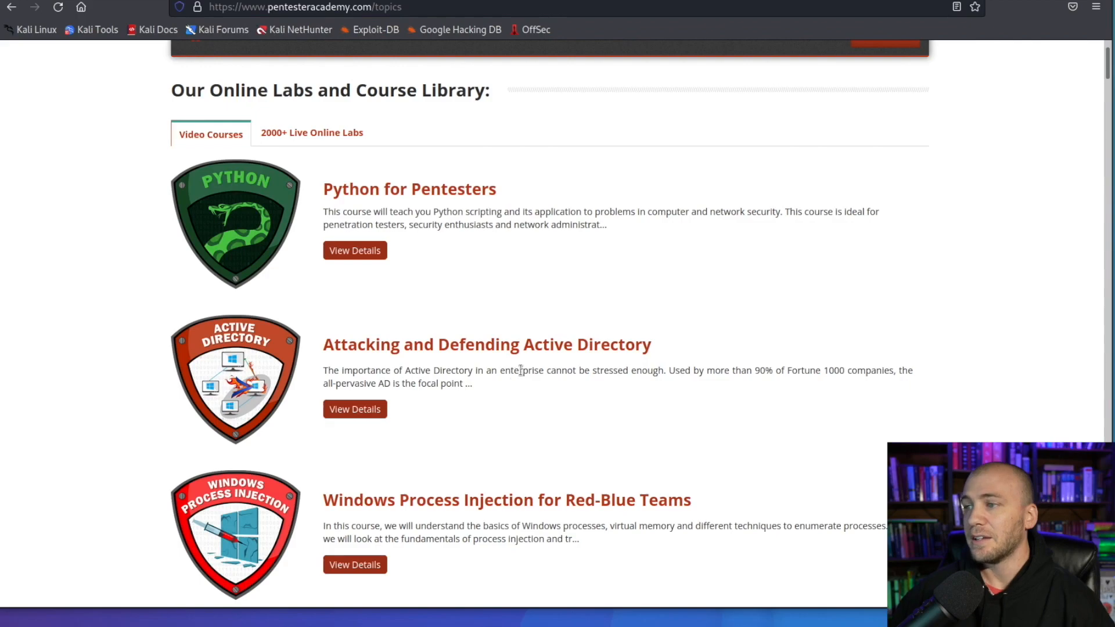
{"action": "mouse_move", "coordinate": [470, 420]}
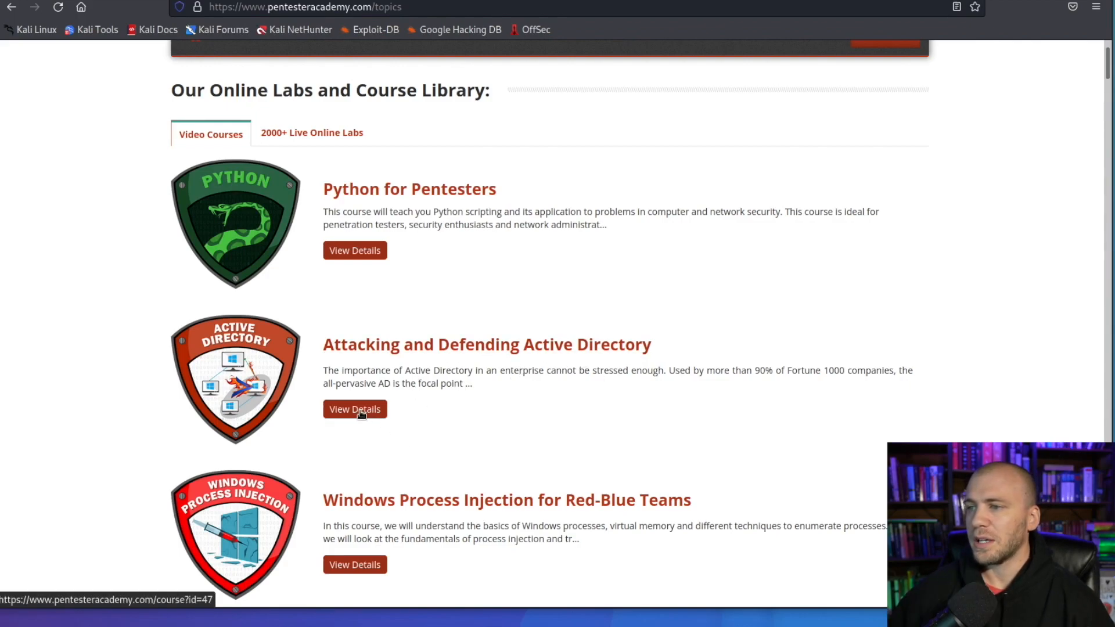
{"action": "left_click", "coordinate": [354, 409]}
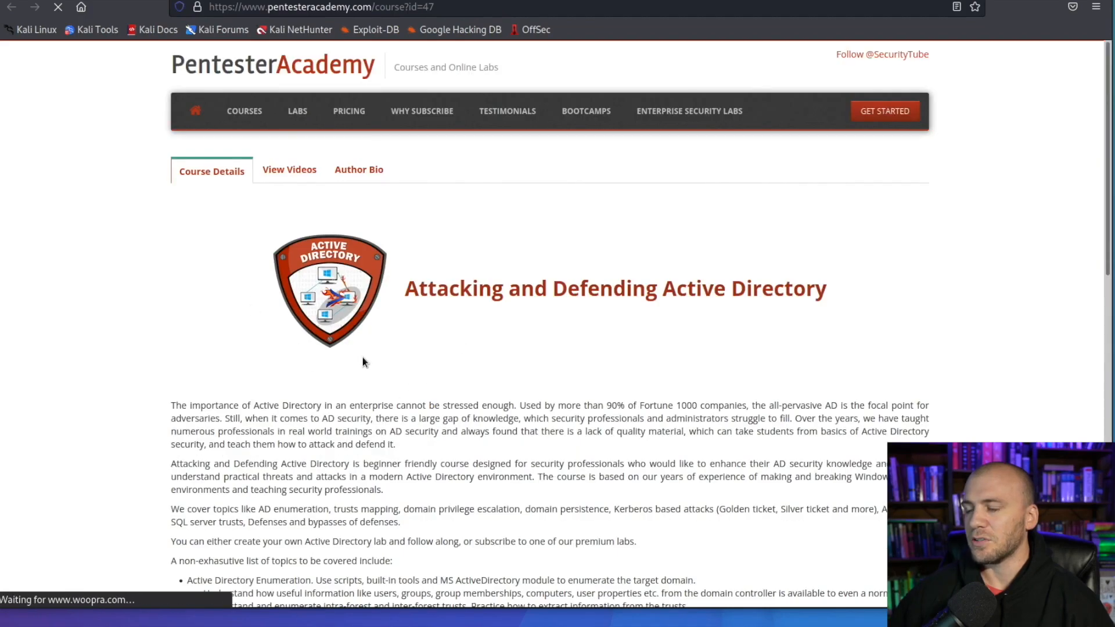
{"action": "scroll", "scroll_direction": "down", "scroll_amount": 3}
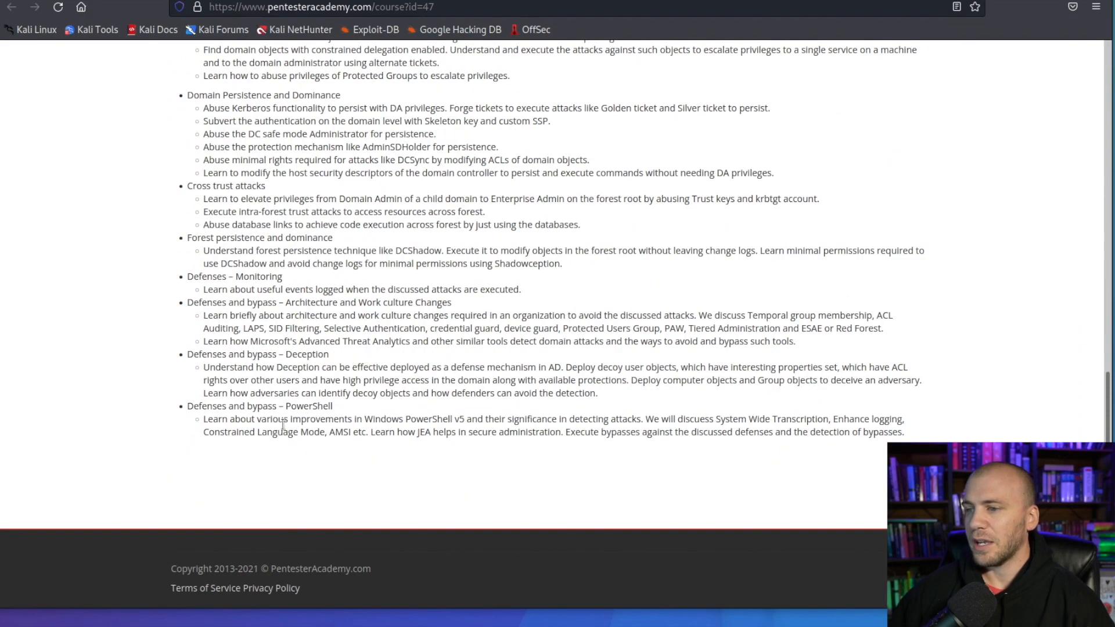
{"action": "mouse_move", "coordinate": [288, 479]}
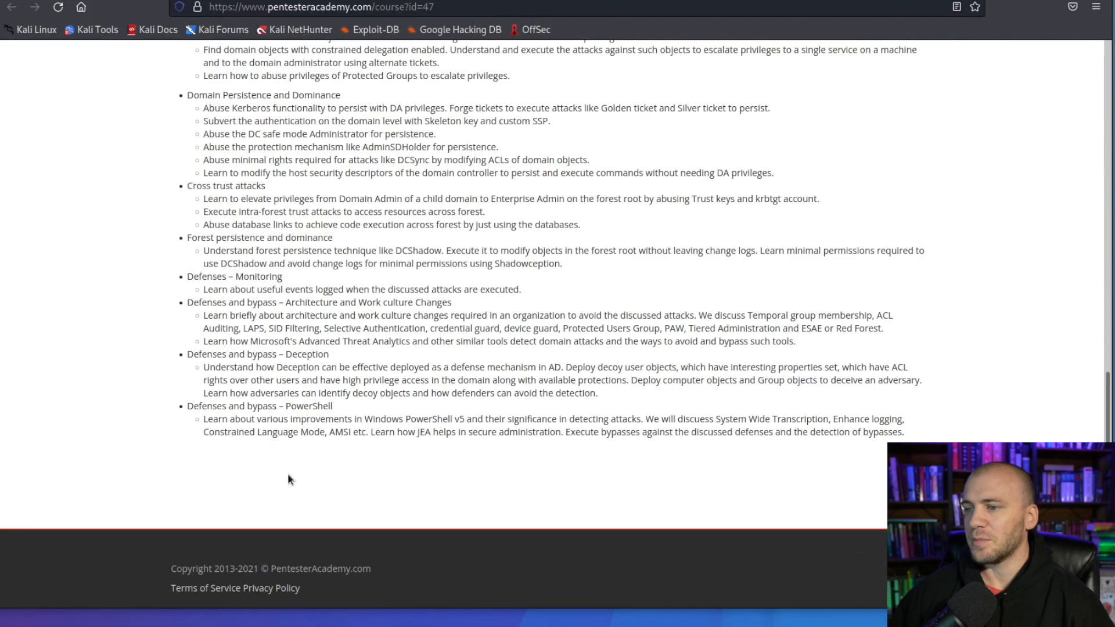
{"action": "double_click", "coordinate": [213, 569]}
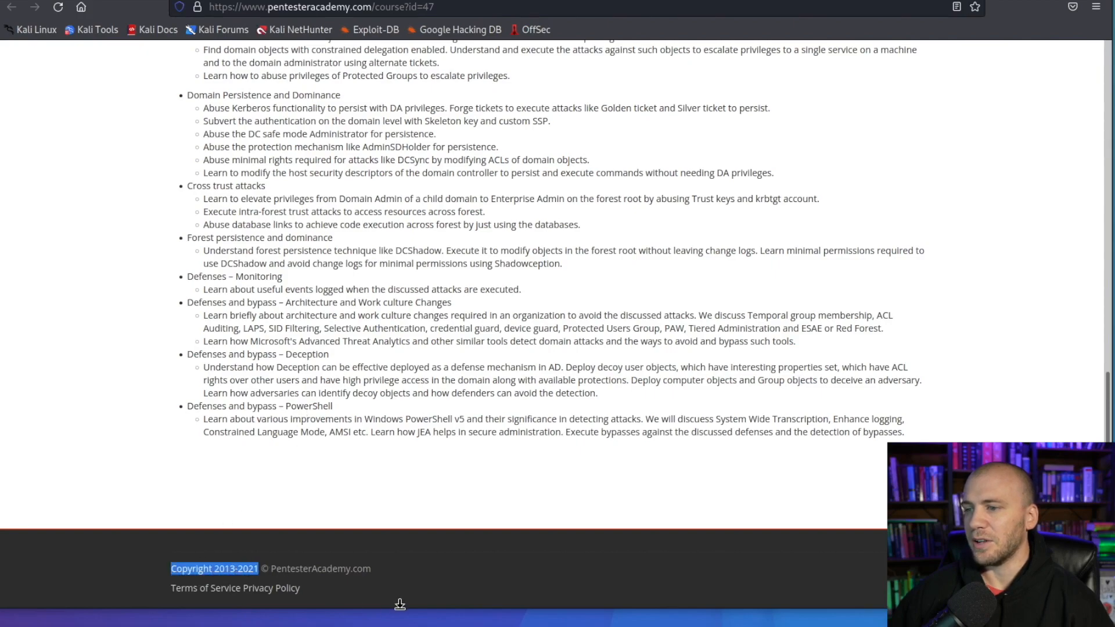
{"action": "mouse_move", "coordinate": [403, 606]}
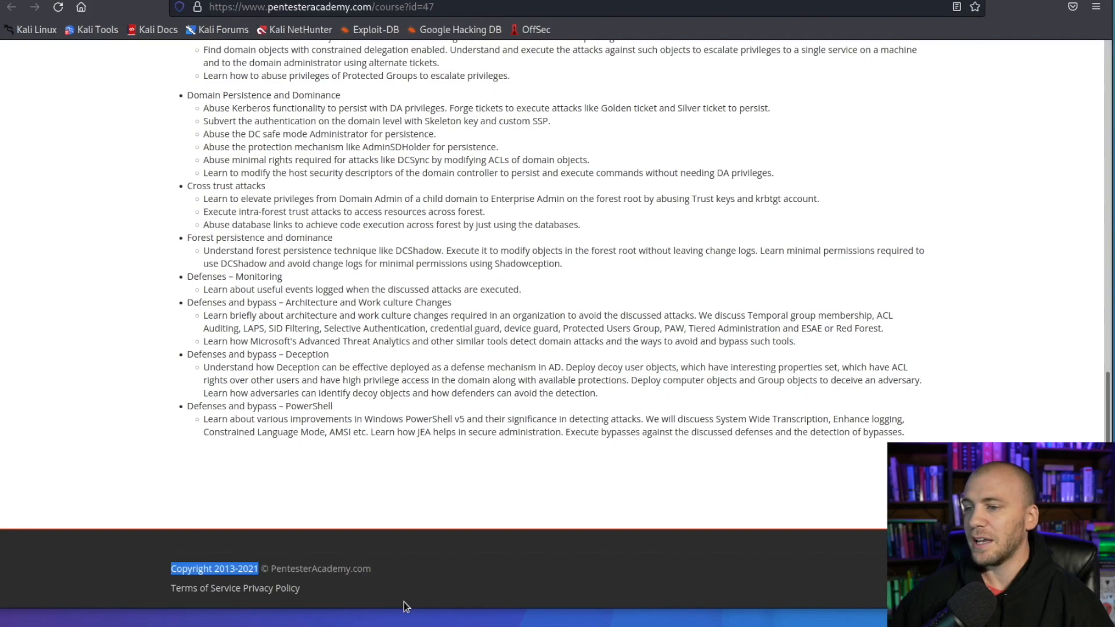
{"action": "mouse_move", "coordinate": [485, 430]}
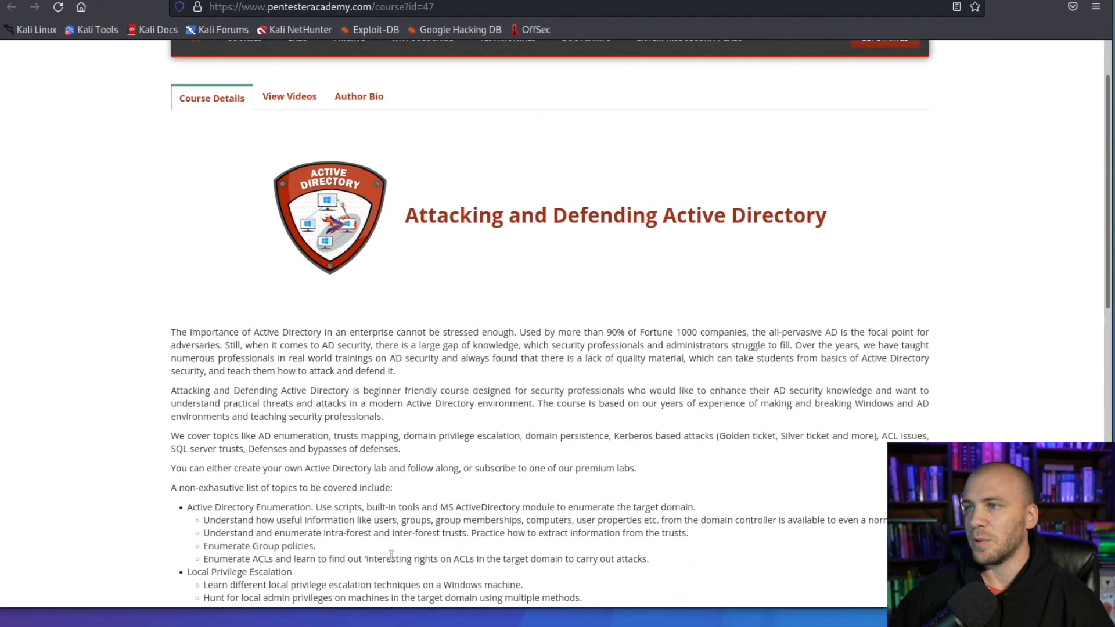
{"action": "left_click", "coordinate": [289, 96]}
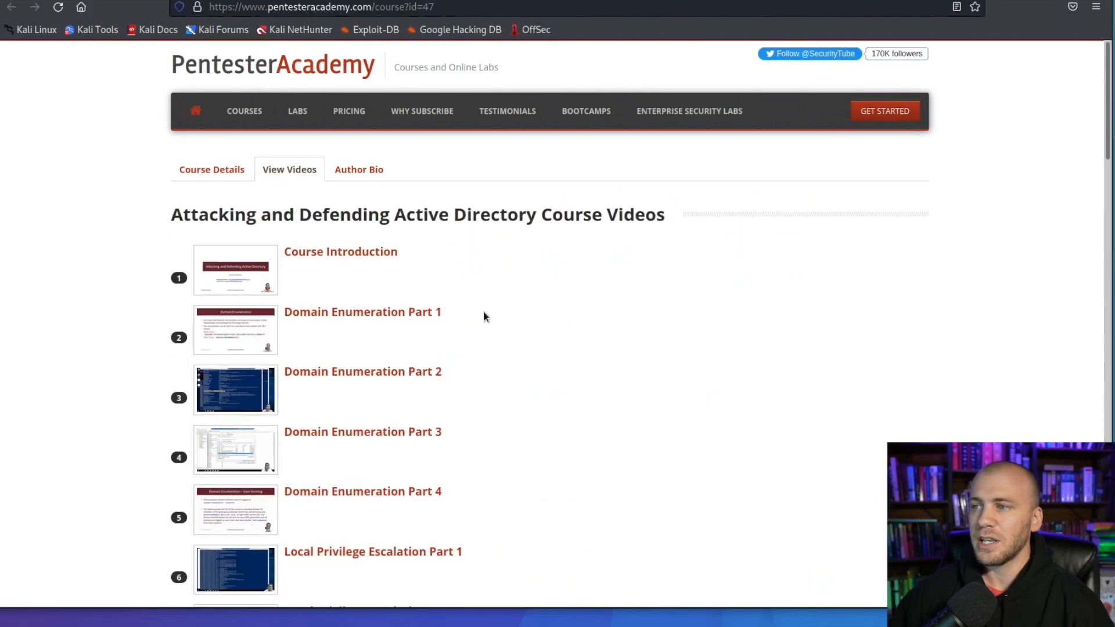
{"action": "scroll", "scroll_direction": "down", "scroll_amount": 3}
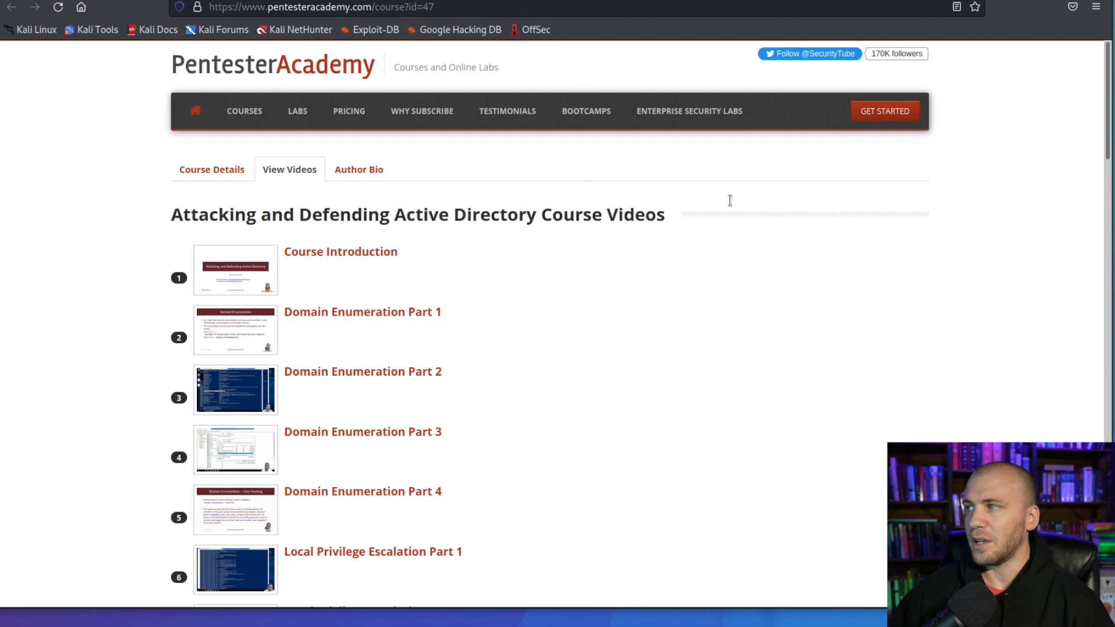
{"action": "mouse_move", "coordinate": [451, 142]}
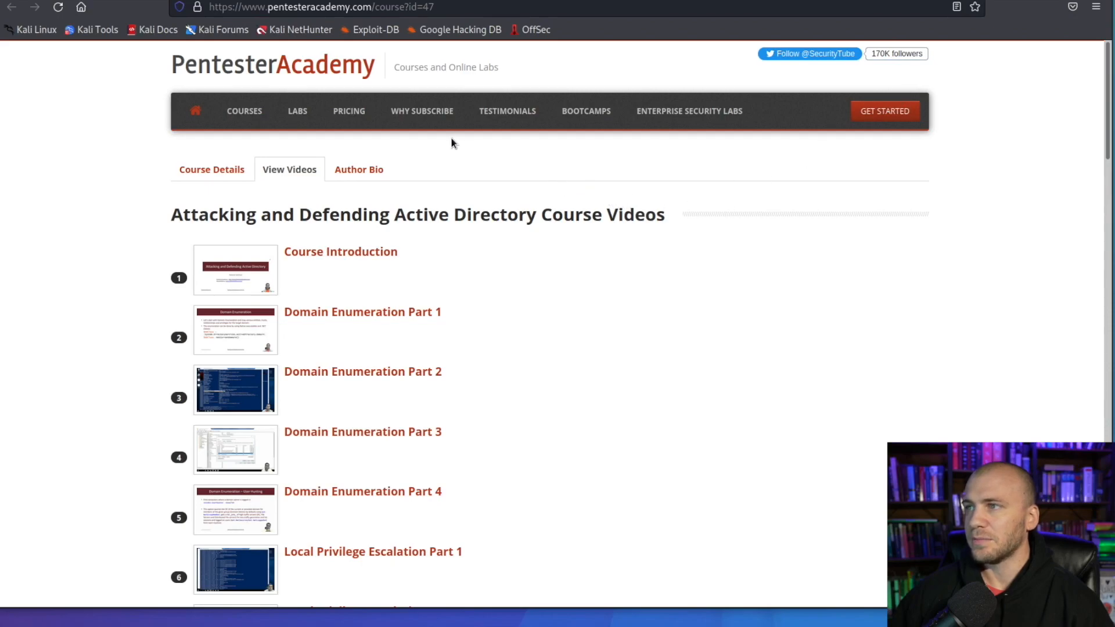
- Open Pricing and scroll through the Professional ($69/month, $199/year), Enterprise and INE Premium+ cards
{"action": "left_click", "coordinate": [349, 111]}
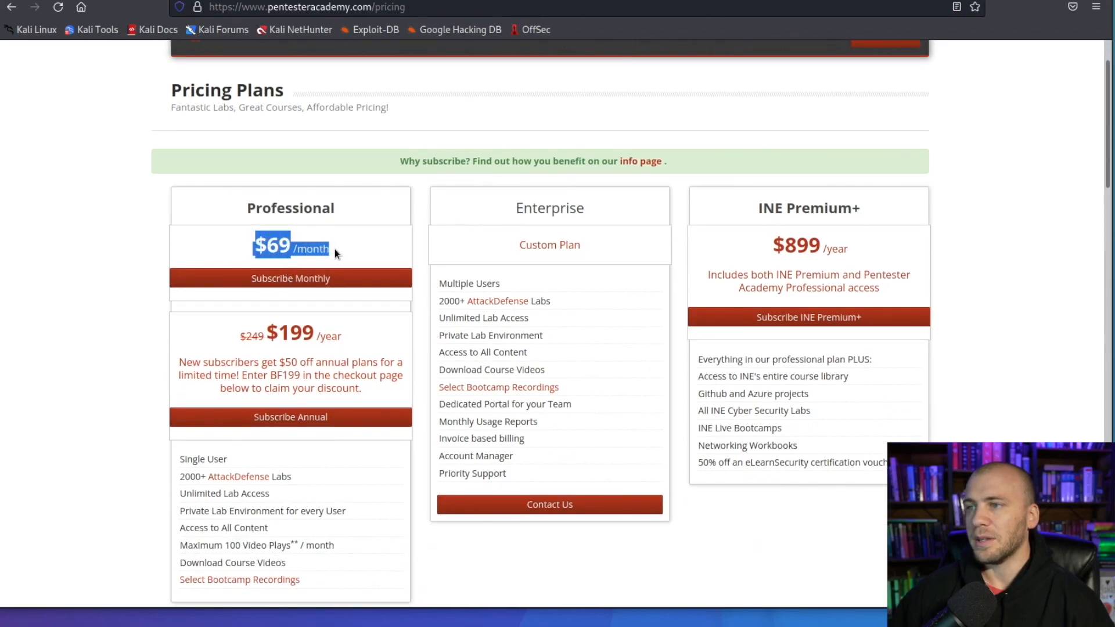
{"action": "mouse_move", "coordinate": [180, 465]}
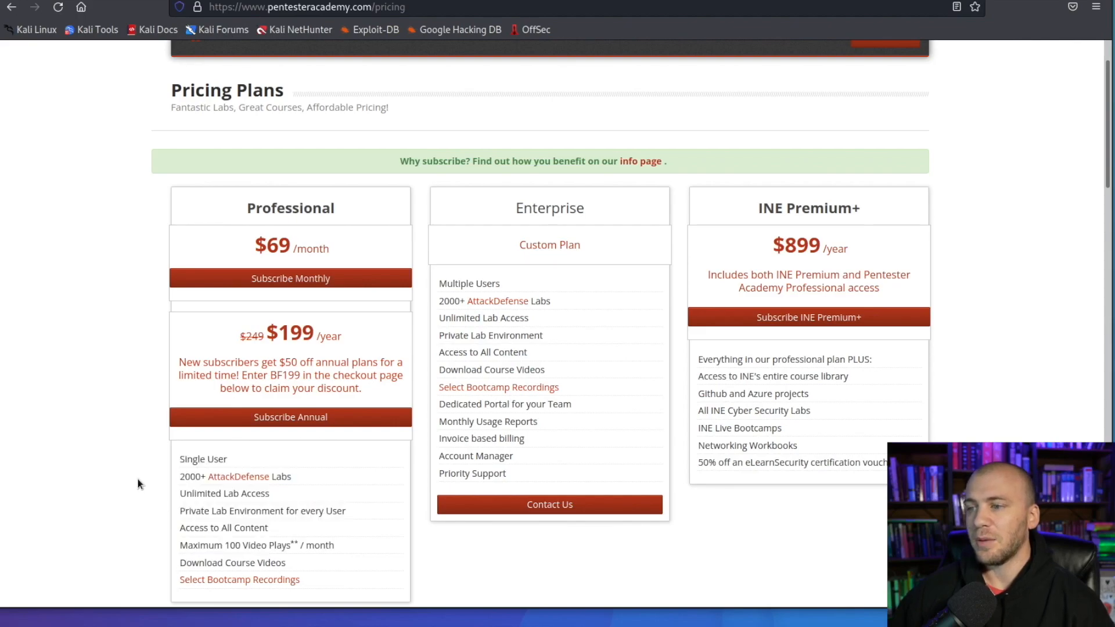
{"action": "scroll", "scroll_direction": "down", "scroll_amount": 3}
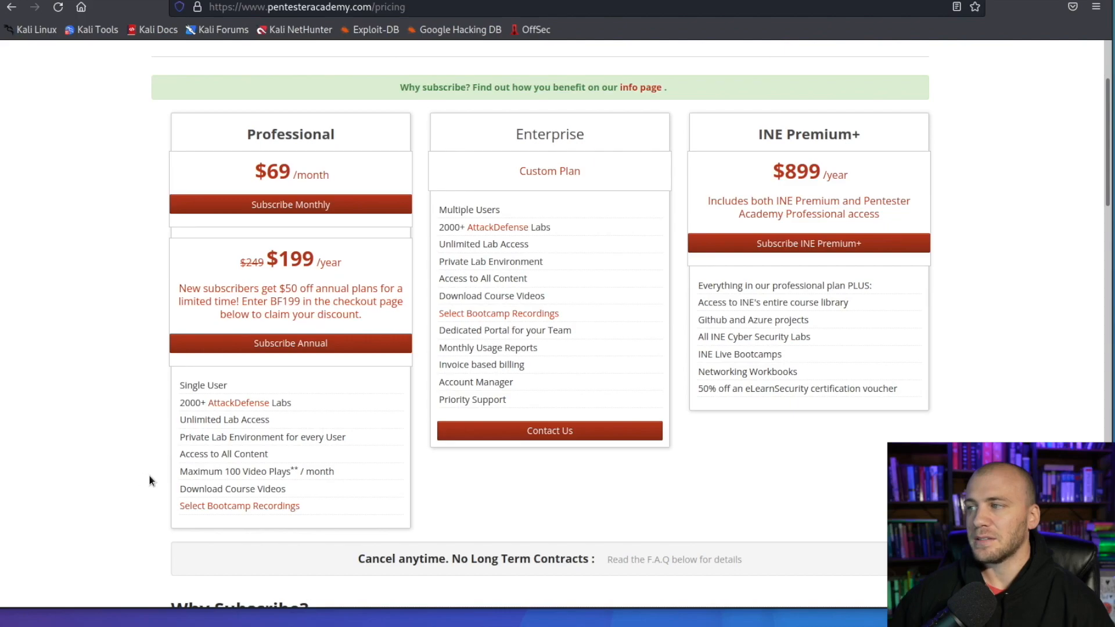
{"action": "mouse_move", "coordinate": [355, 210]}
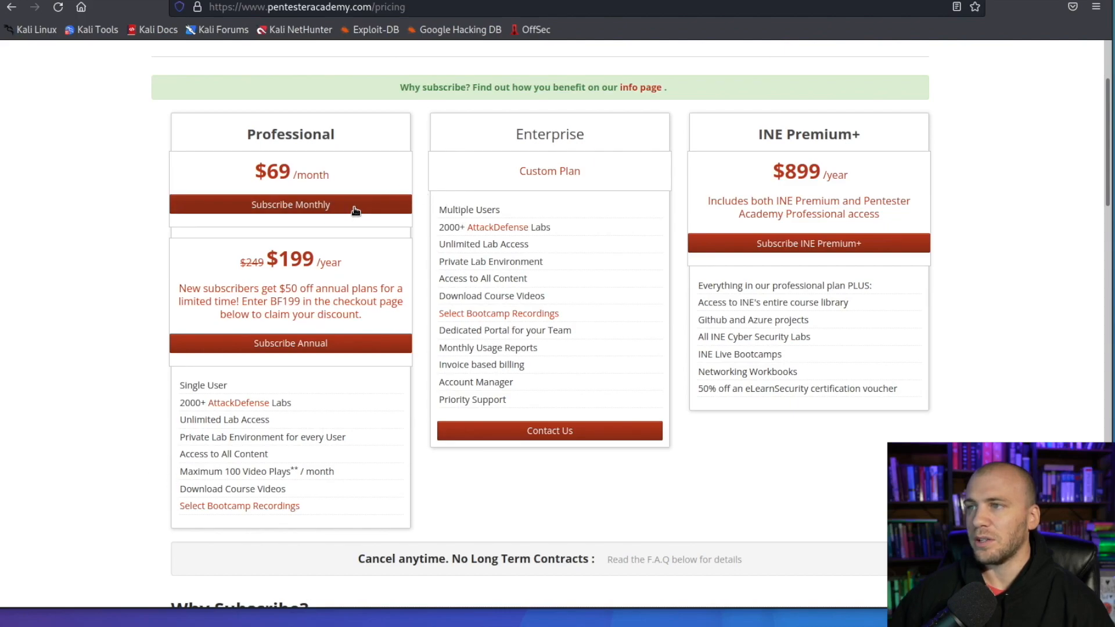
{"action": "mouse_move", "coordinate": [291, 205]}
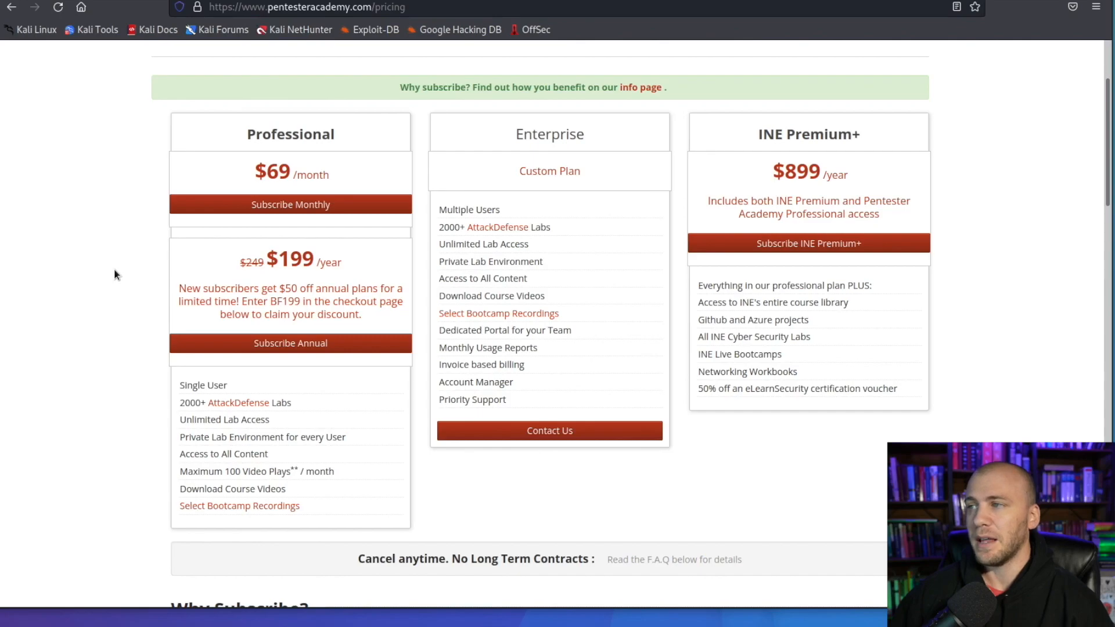
{"action": "mouse_move", "coordinate": [140, 439]}
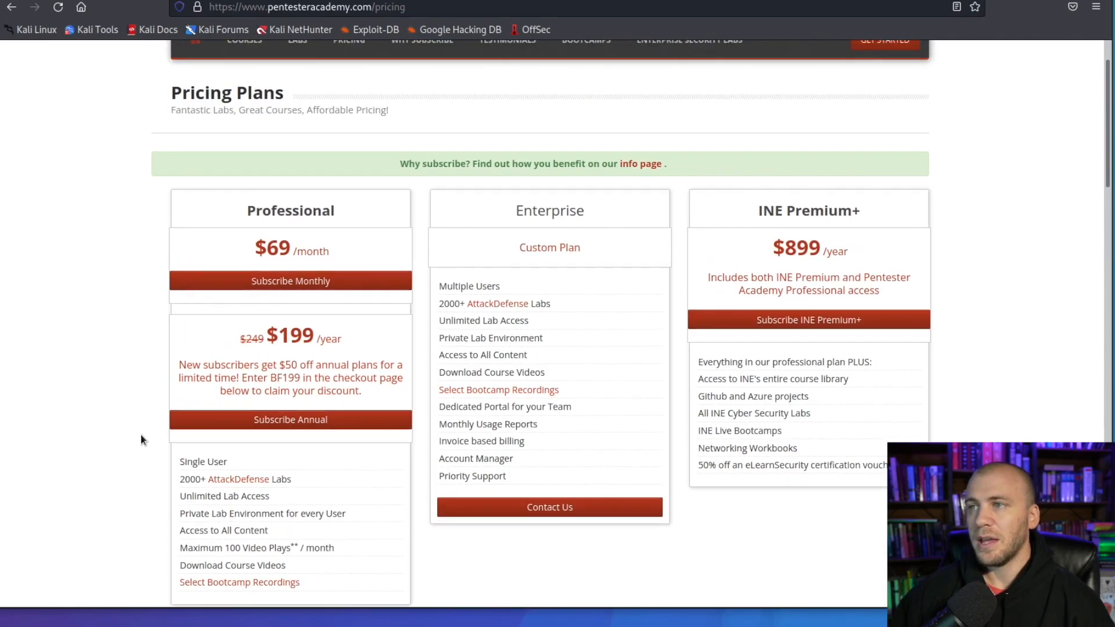
{"action": "scroll", "scroll_direction": "up", "scroll_amount": 3}
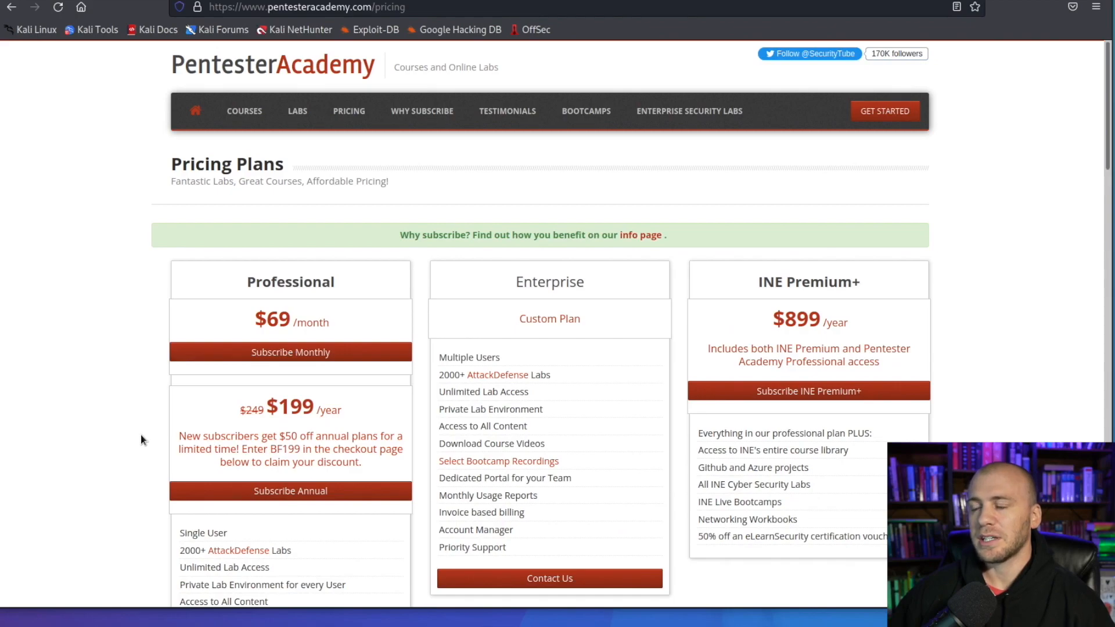
- Scroll the Google results for "pentesterlab" with the PentesterLab site listed first
{"action": "scroll", "scroll_direction": "down", "scroll_amount": 3}
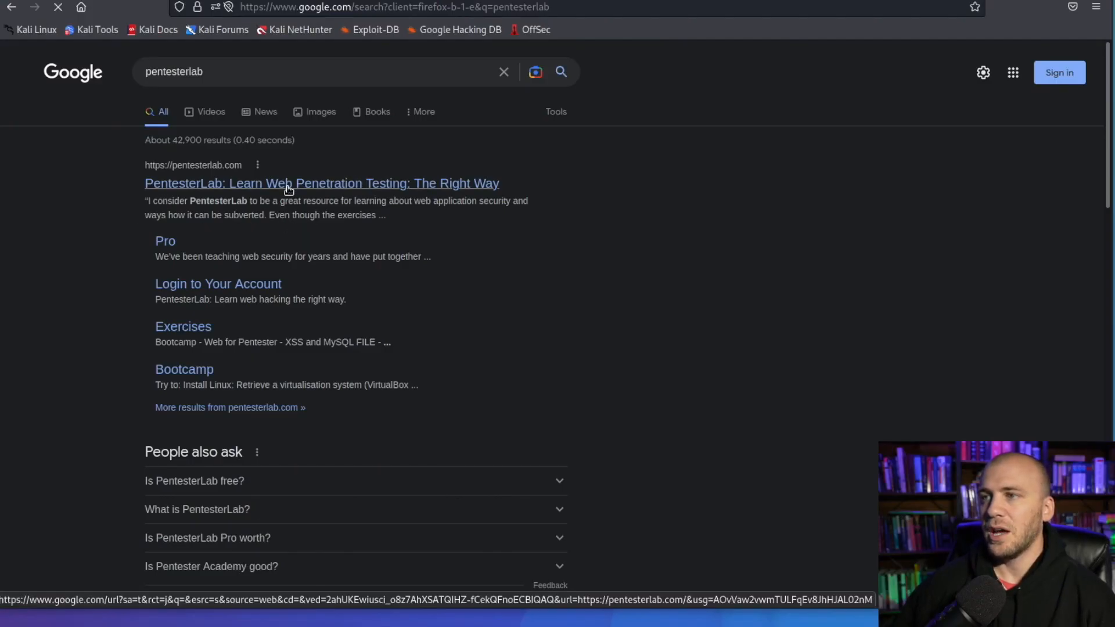
- Open the PentesterLab result and scroll through the START, HANDS ON and CERTIFICATES sections
{"action": "left_click", "coordinate": [320, 184]}
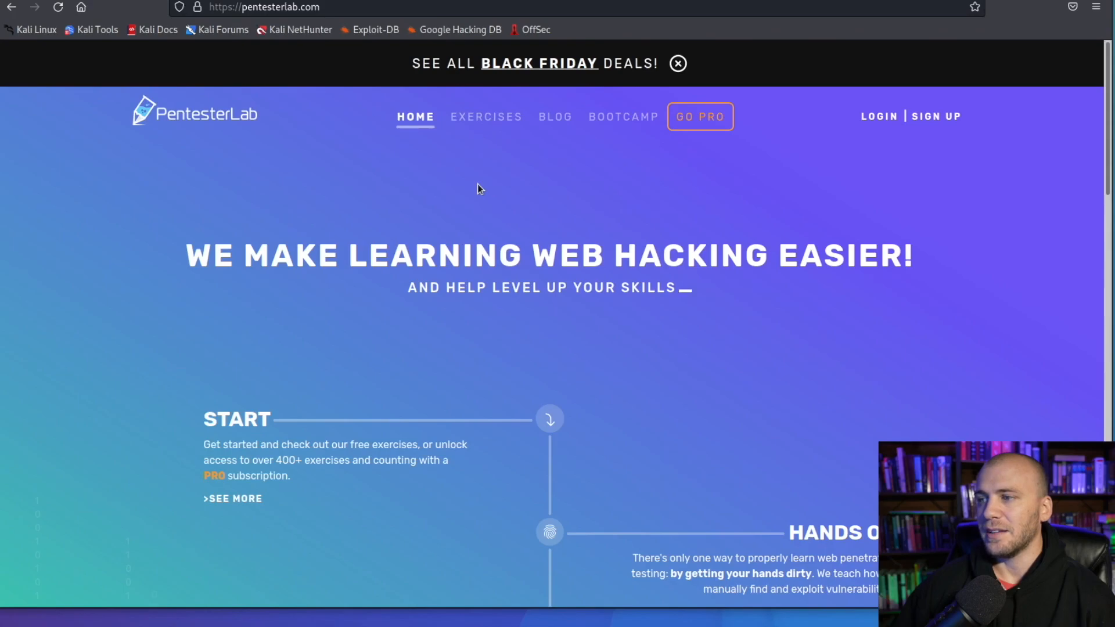
{"action": "scroll", "scroll_direction": "down", "scroll_amount": 3}
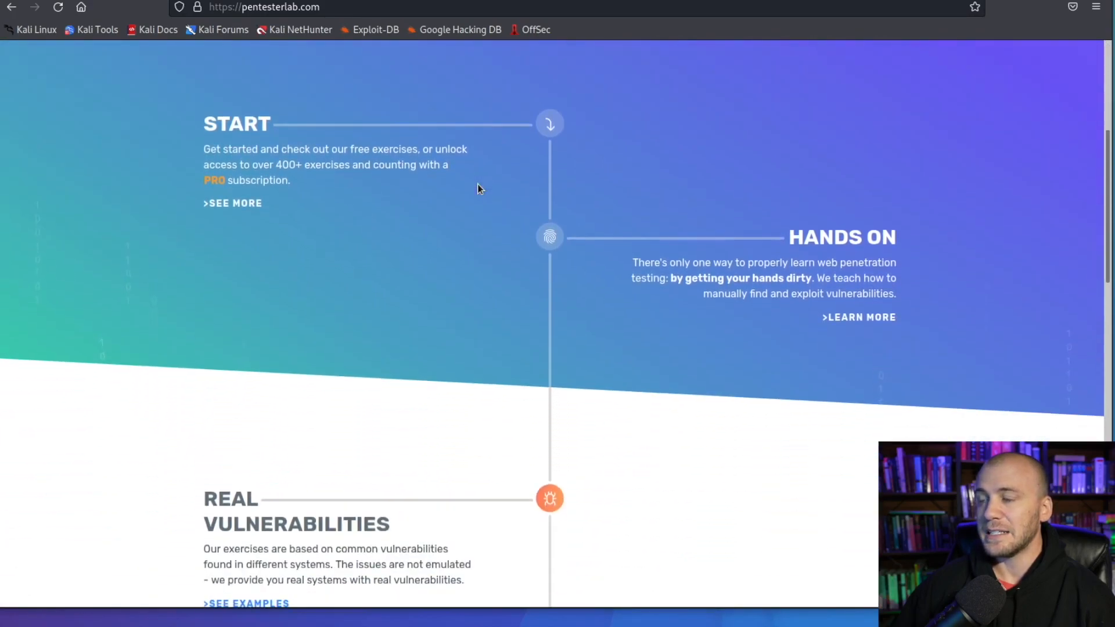
{"action": "scroll", "scroll_direction": "down", "scroll_amount": 3}
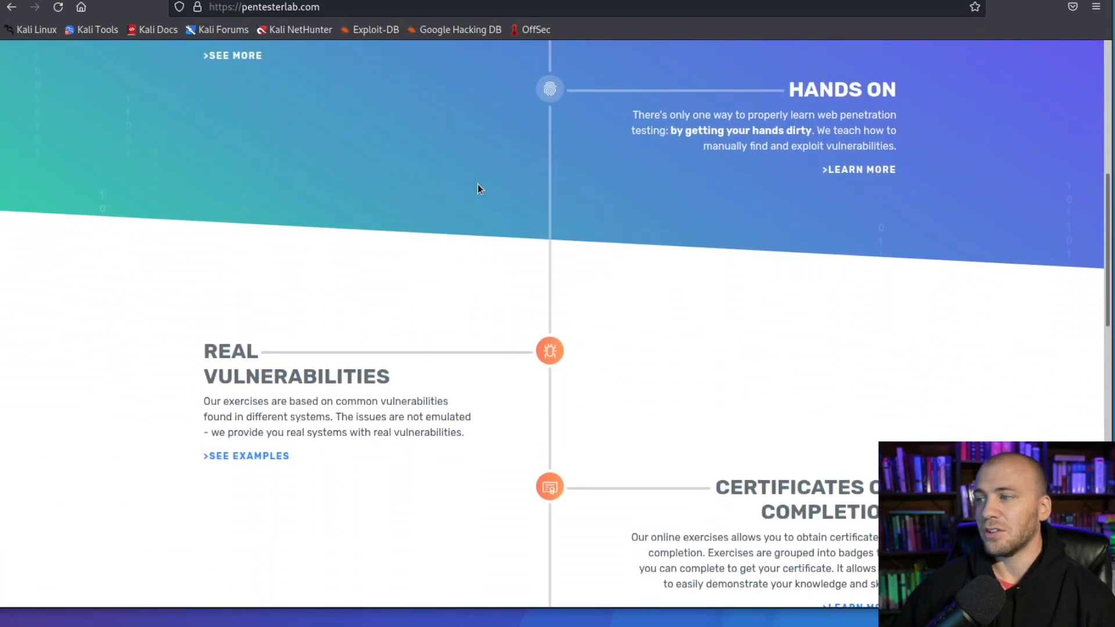
{"action": "scroll", "scroll_direction": "down", "scroll_amount": 3}
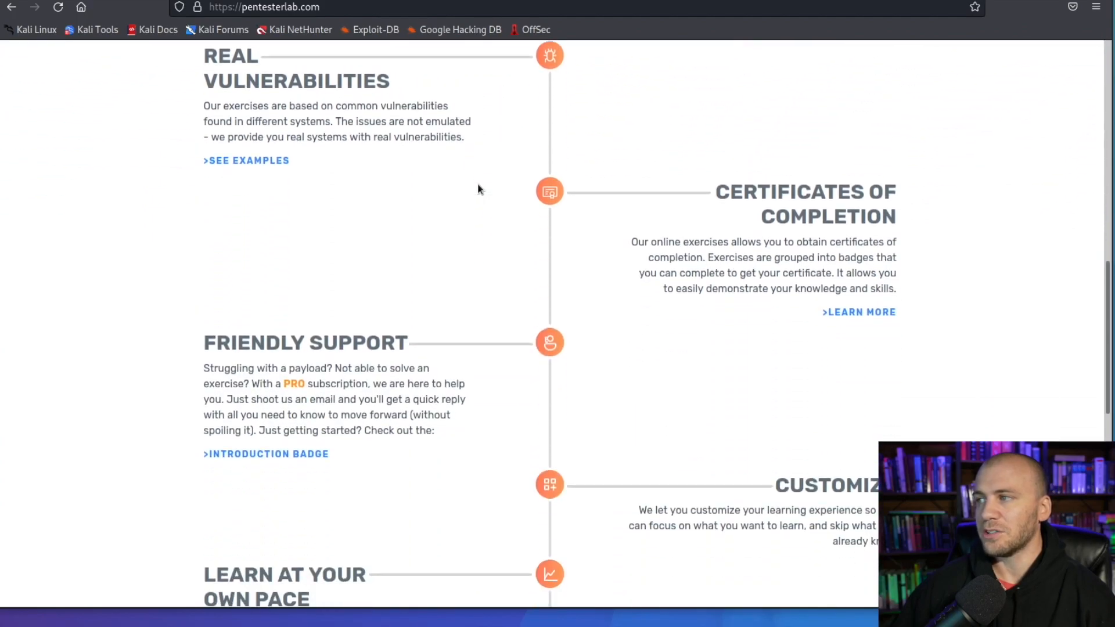
{"action": "scroll", "scroll_direction": "up", "scroll_amount": 3}
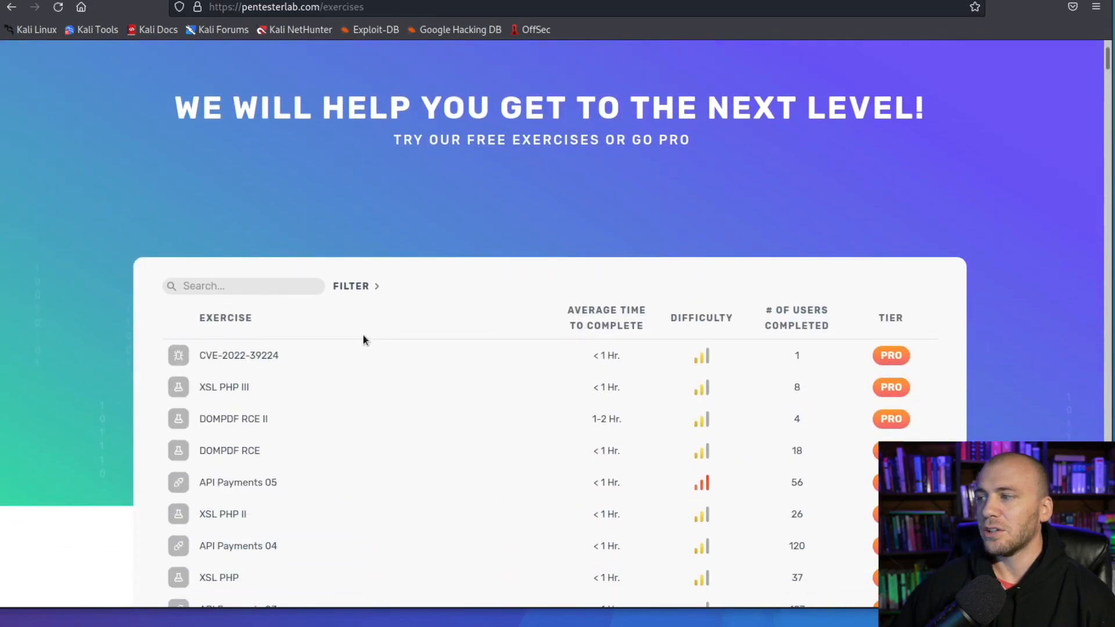
- Scroll the exercises table (CVE-2022-39224, XSL PHP III) and back toward the top
{"action": "scroll", "scroll_direction": "down", "scroll_amount": 3}
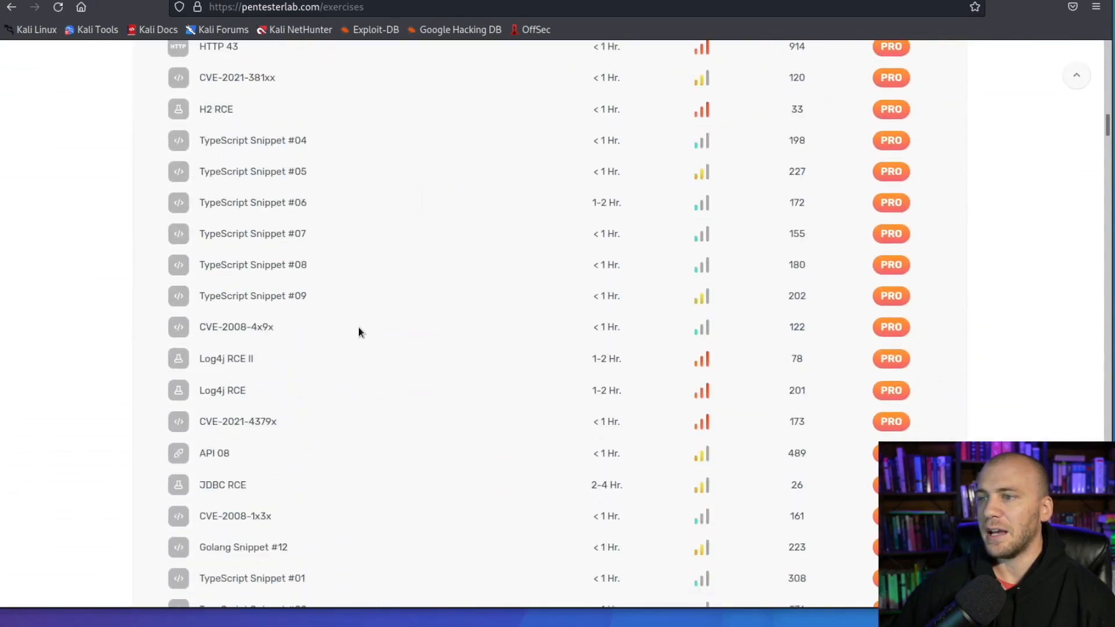
{"action": "scroll", "scroll_direction": "down", "scroll_amount": 3}
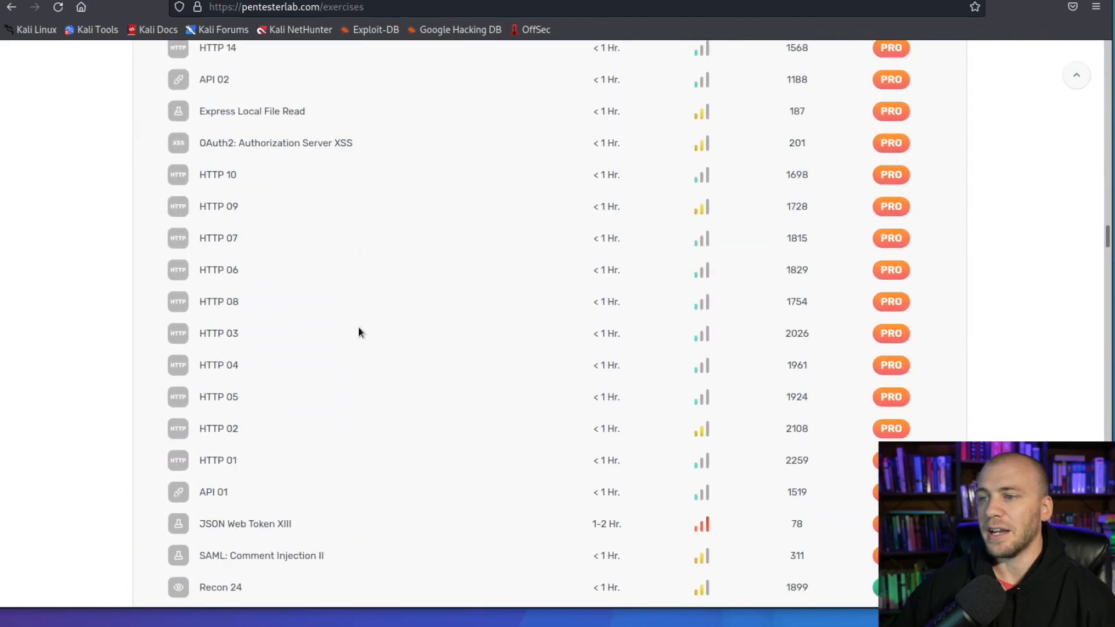
{"action": "scroll", "scroll_direction": "down", "scroll_amount": 3}
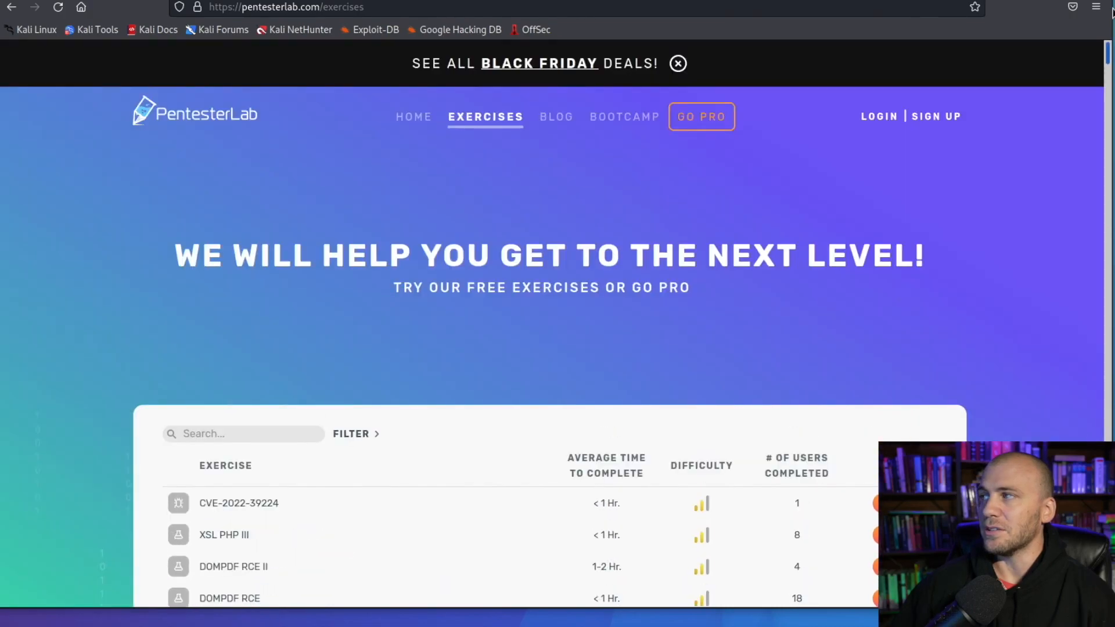
{"action": "mouse_move", "coordinate": [834, 199]}
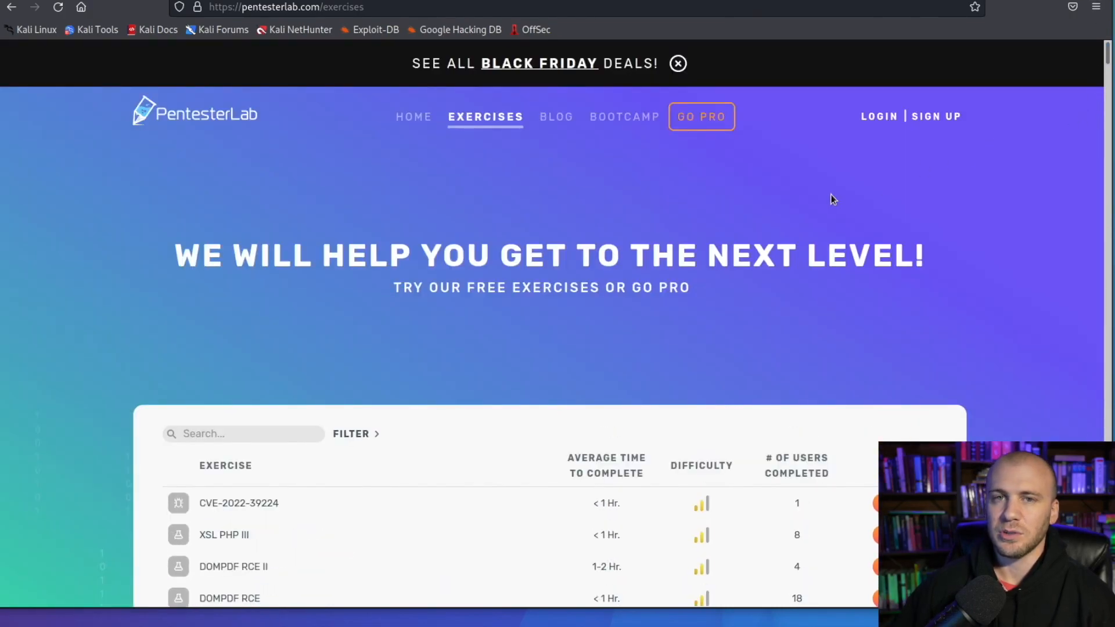
{"action": "mouse_move", "coordinate": [636, 272]}
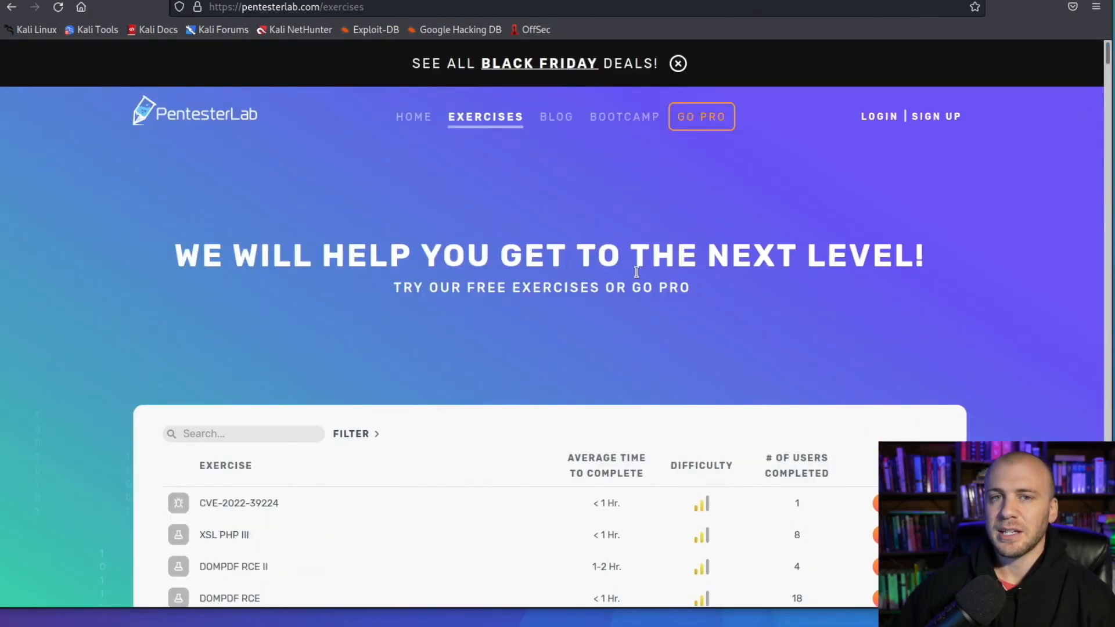
{"action": "mouse_move", "coordinate": [616, 322]}
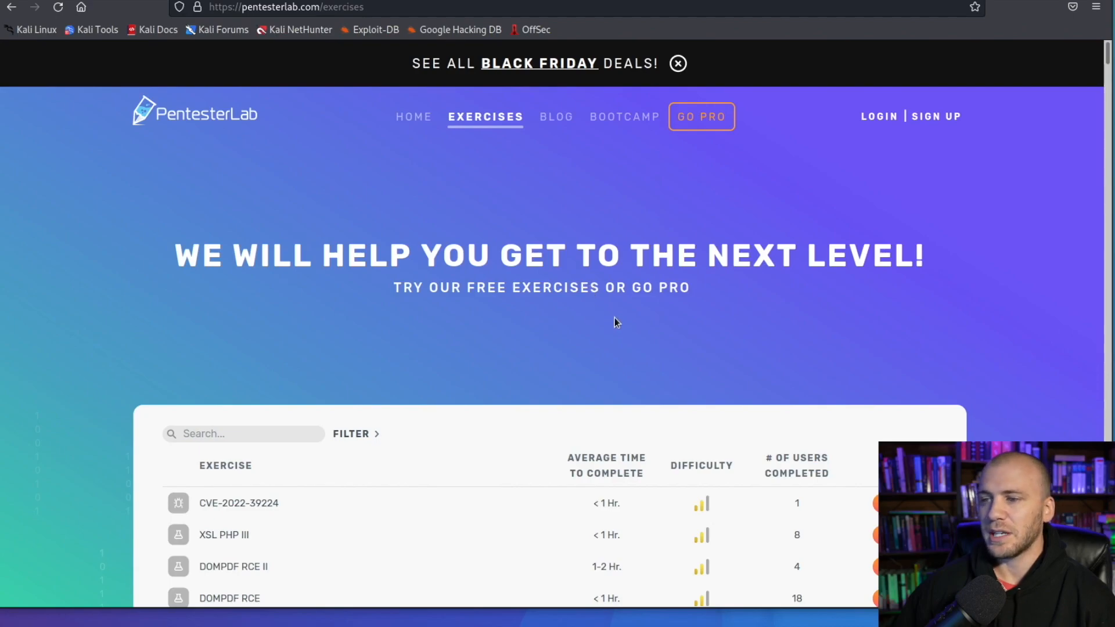
{"action": "scroll", "scroll_direction": "down", "scroll_amount": 3}
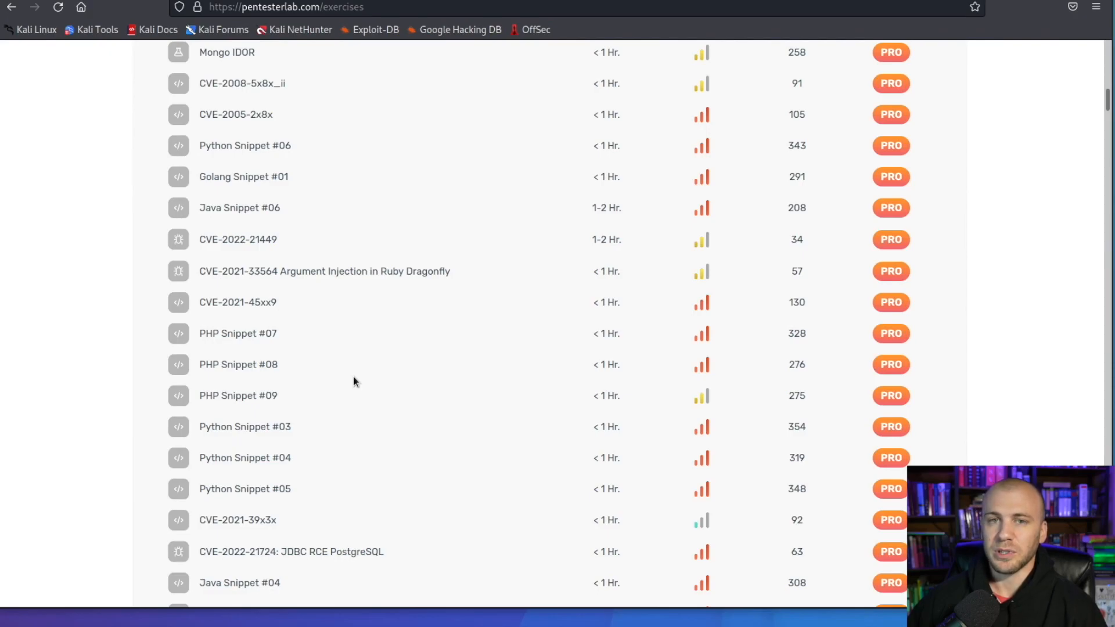
{"action": "scroll", "scroll_direction": "down", "scroll_amount": 3}
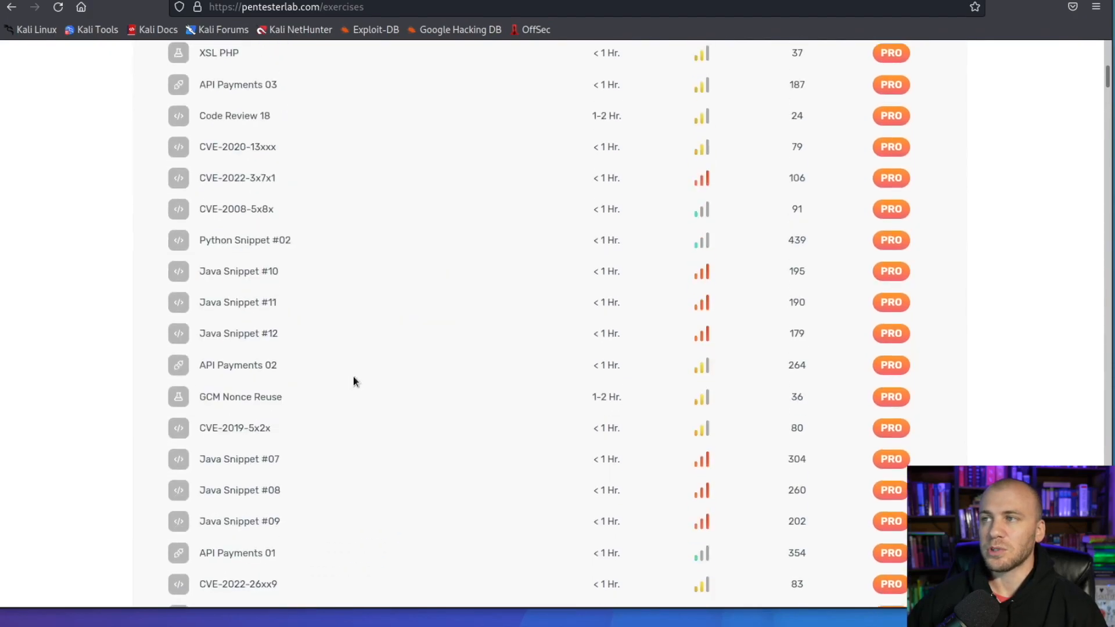
{"action": "scroll", "scroll_direction": "up", "scroll_amount": 3}
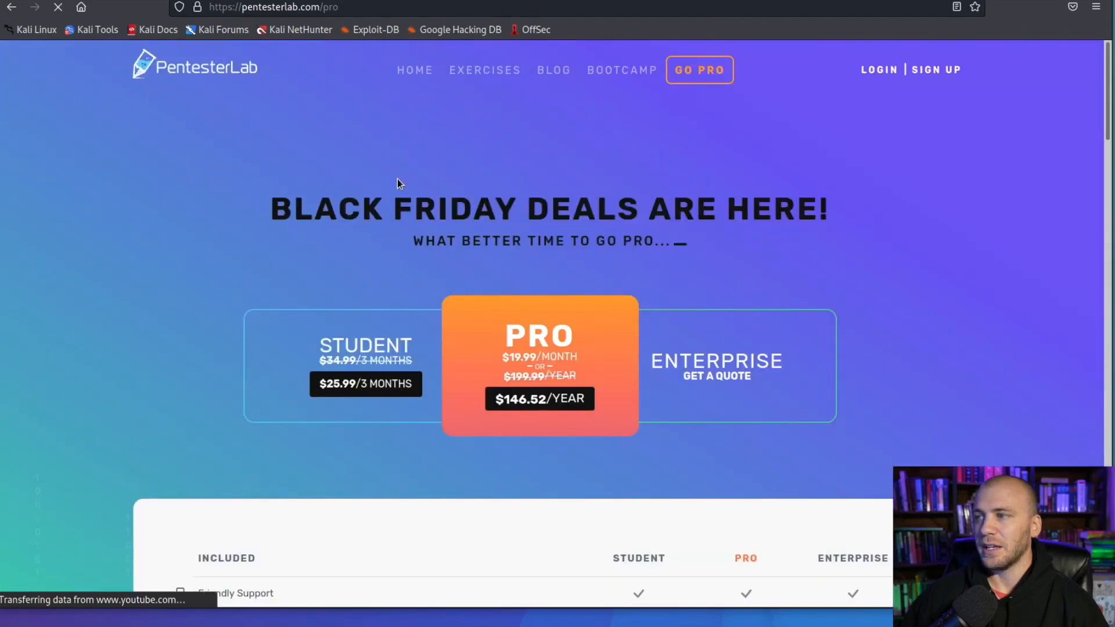
- Scroll the Student, Pro and Enterprise plan comparison on PentesterLab's Pro page
{"action": "scroll", "scroll_direction": "down", "scroll_amount": 3}
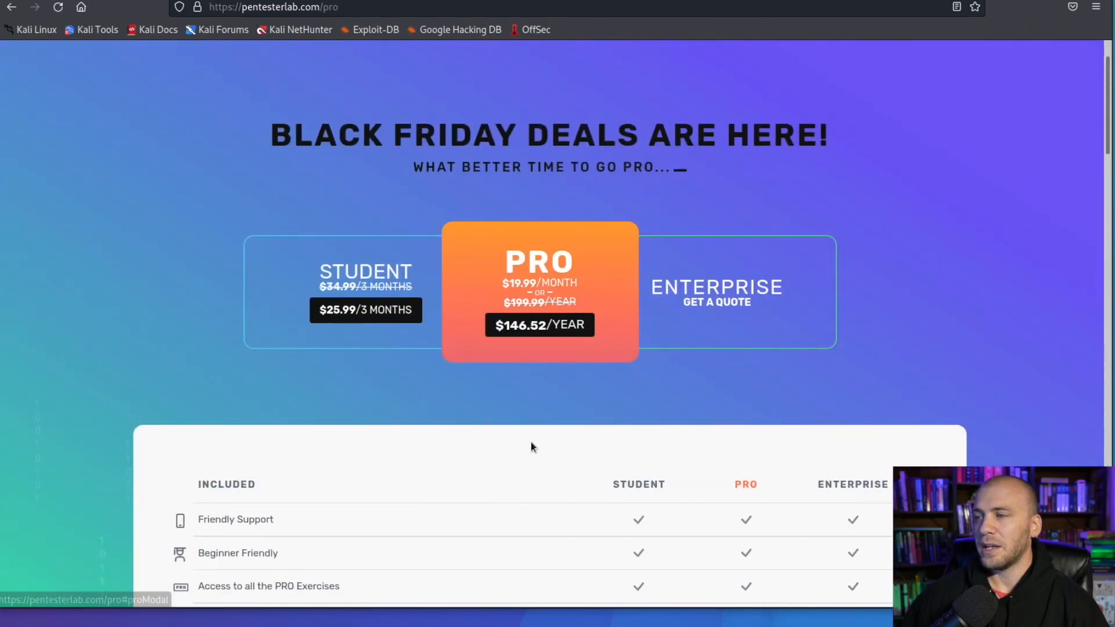
{"action": "scroll", "scroll_direction": "down", "scroll_amount": 3}
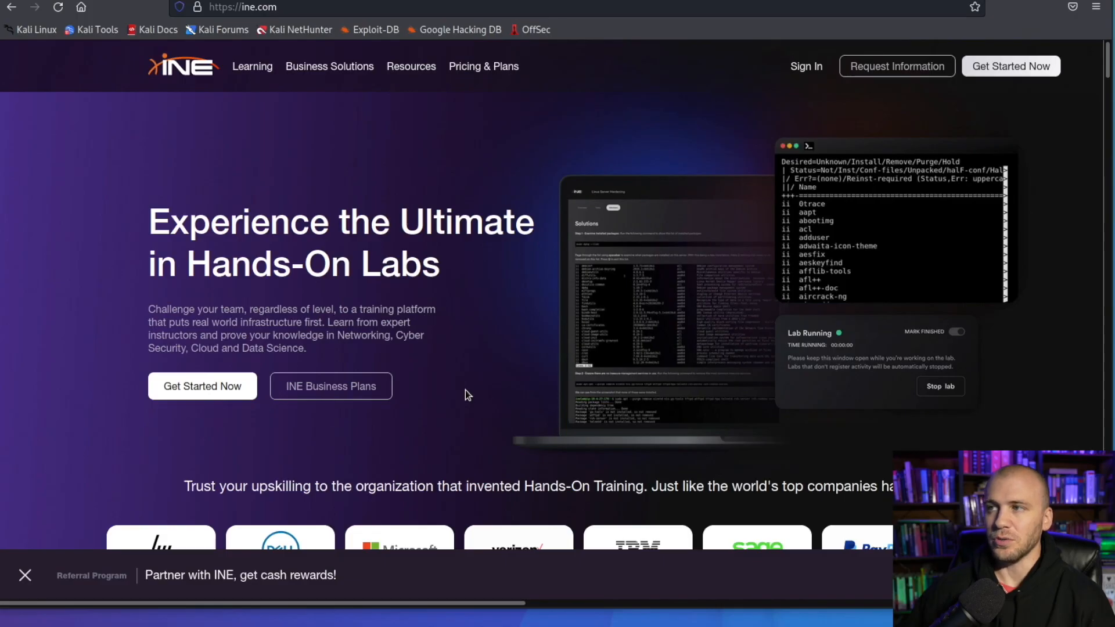
- Open INE Pricing & Plans and view Fundamentals $39/$299, Premium $749 and Premium+ $899
{"action": "left_click", "coordinate": [482, 66]}
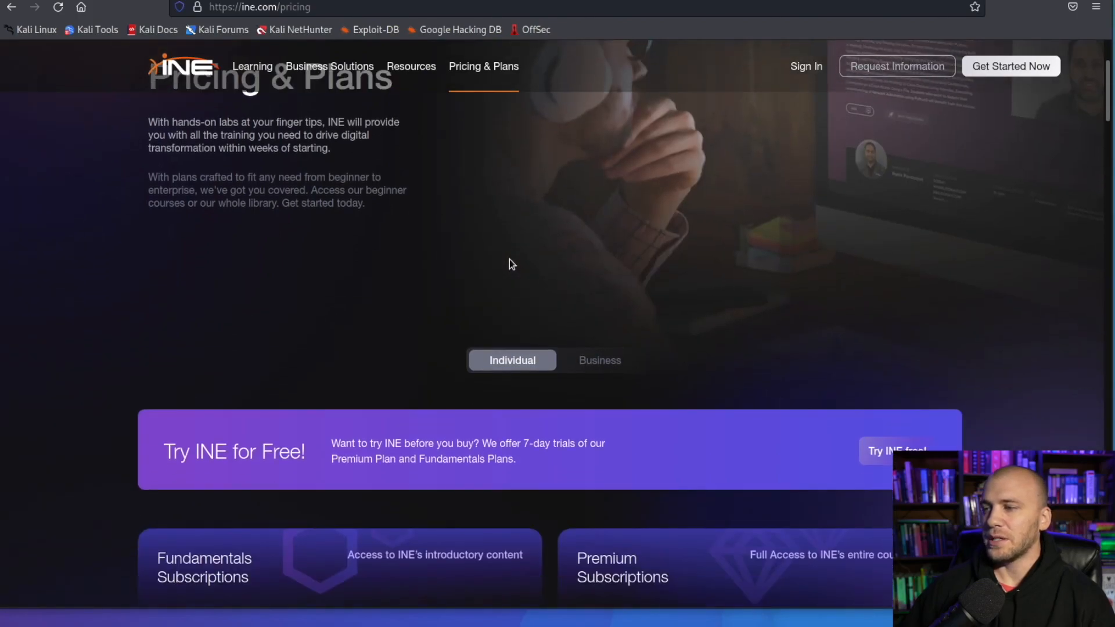
{"action": "scroll", "scroll_direction": "down", "scroll_amount": 3}
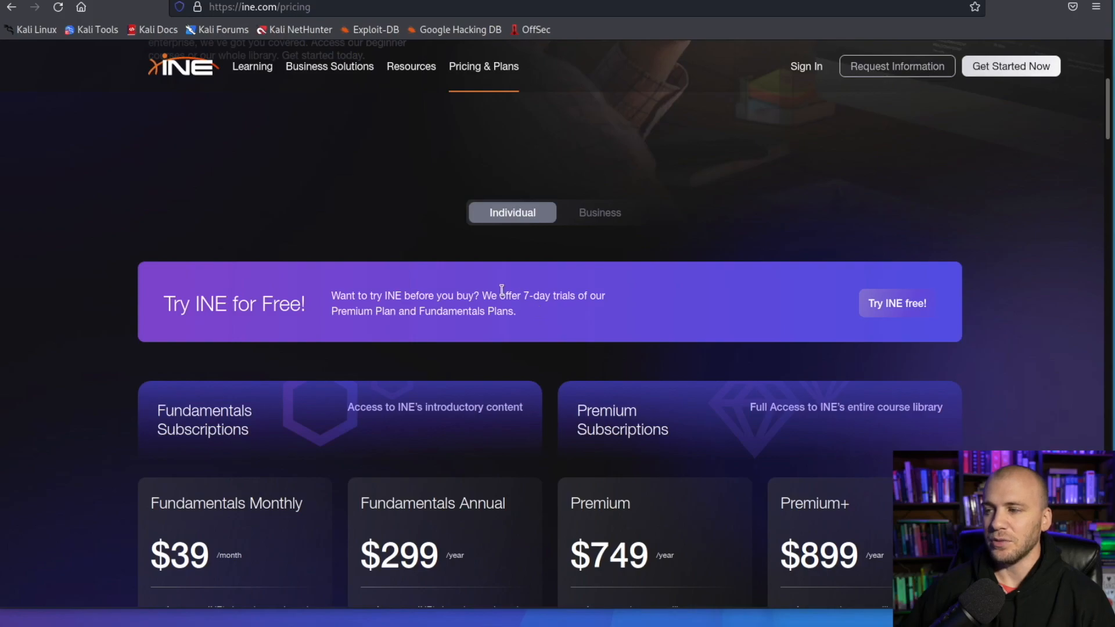
{"action": "scroll", "scroll_direction": "down", "scroll_amount": 3}
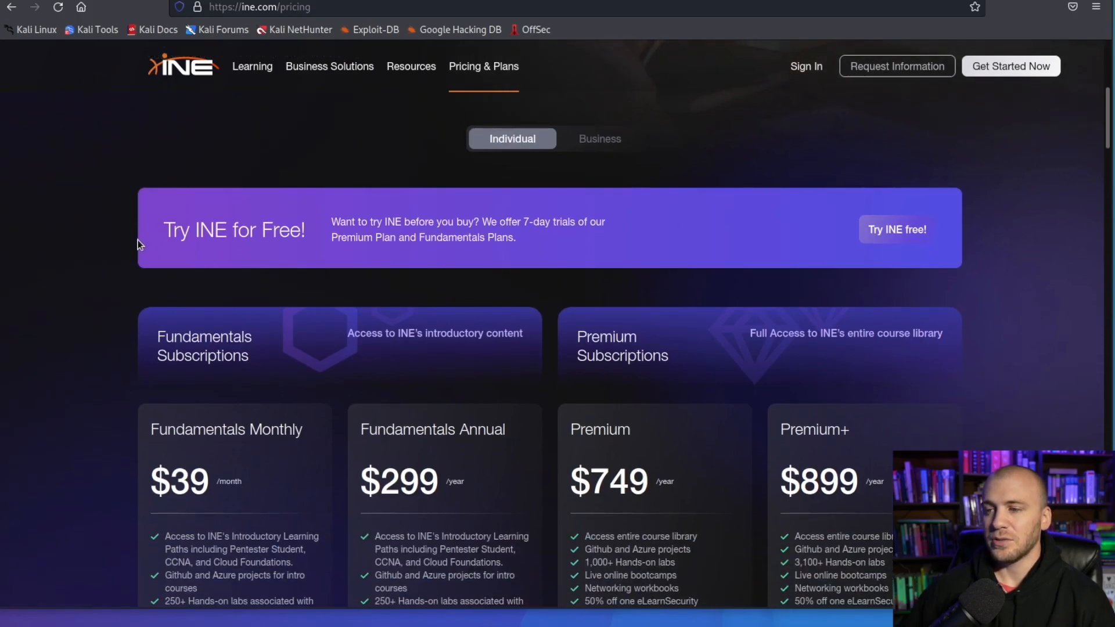
{"action": "mouse_move", "coordinate": [122, 259]}
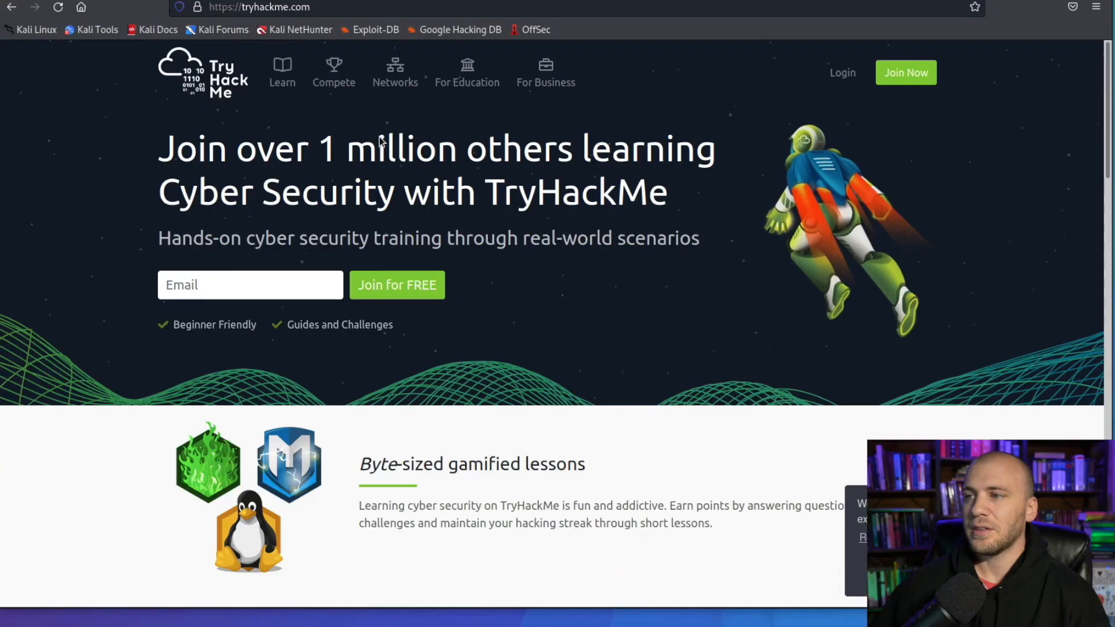
- From TryHackMe's learning content, open the Red Teaming path, then its Red Team Fundamentals room
{"action": "left_click", "coordinate": [282, 72]}
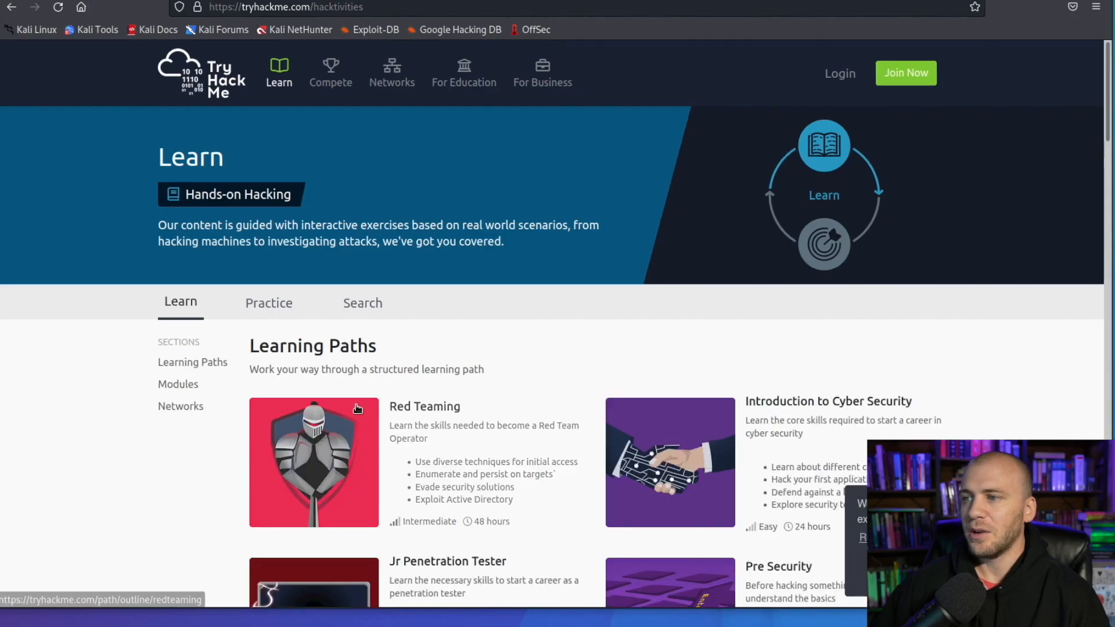
{"action": "left_click", "coordinate": [313, 462]}
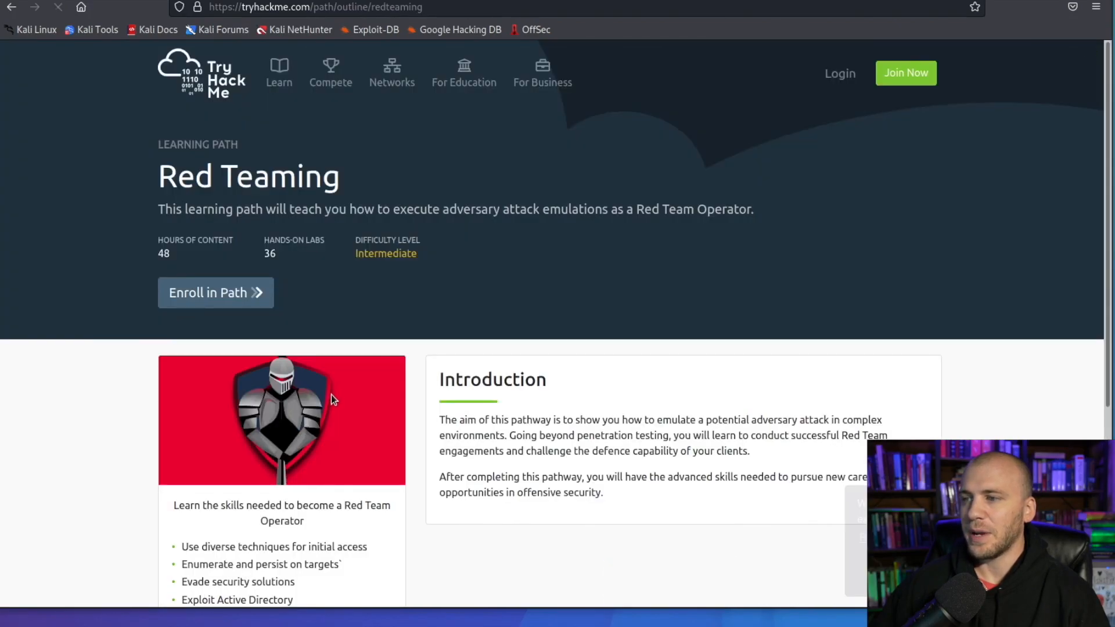
{"action": "scroll", "scroll_direction": "down", "scroll_amount": 3}
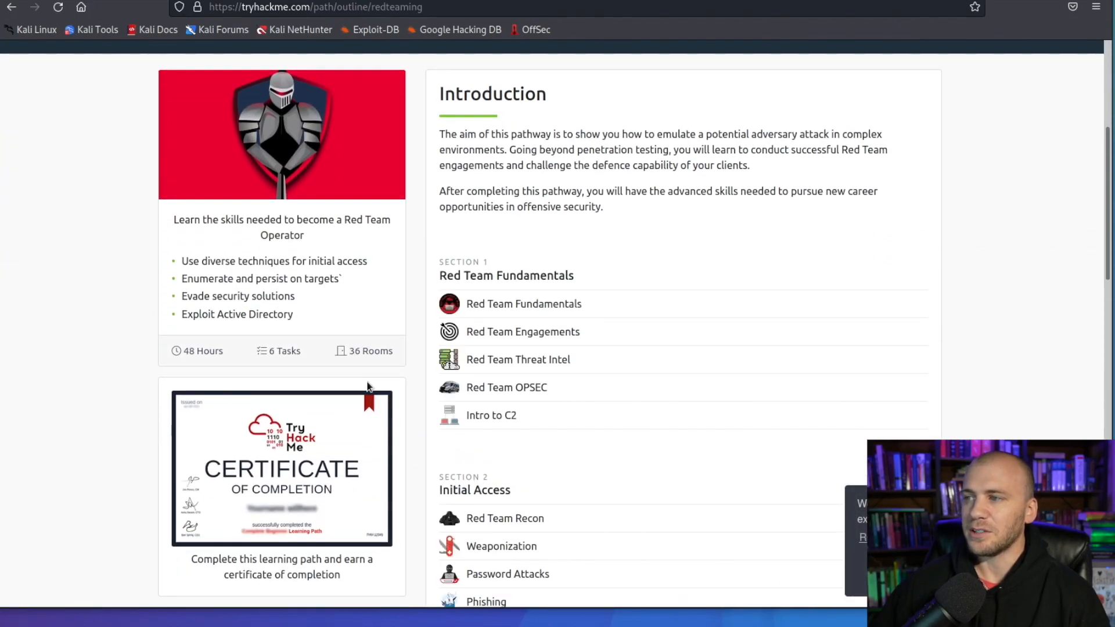
{"action": "mouse_move", "coordinate": [523, 331]}
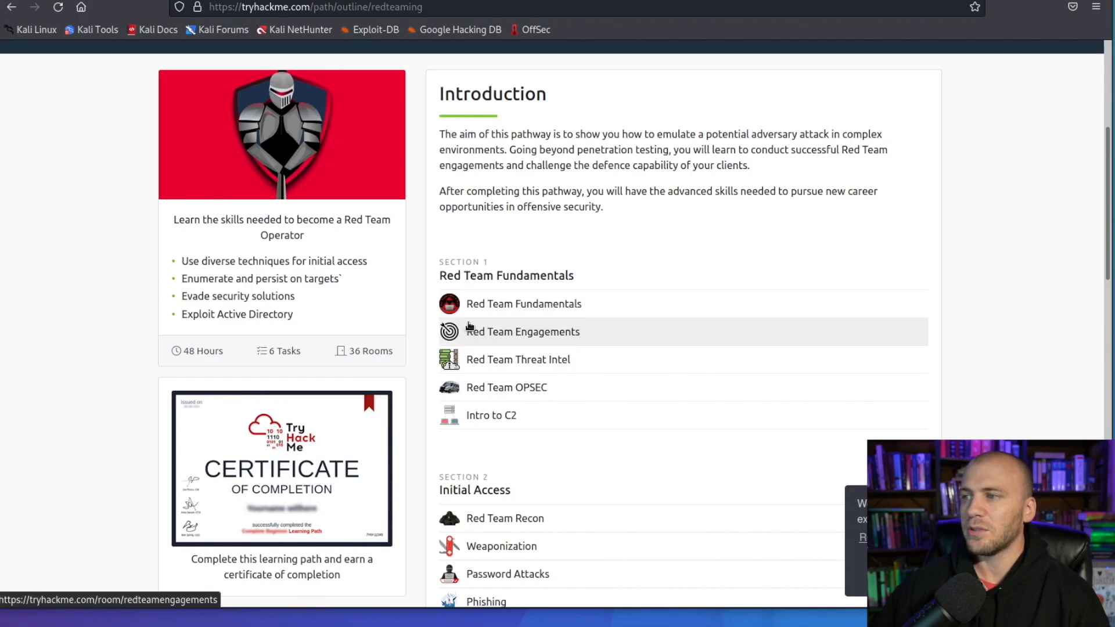
{"action": "left_click", "coordinate": [522, 304]}
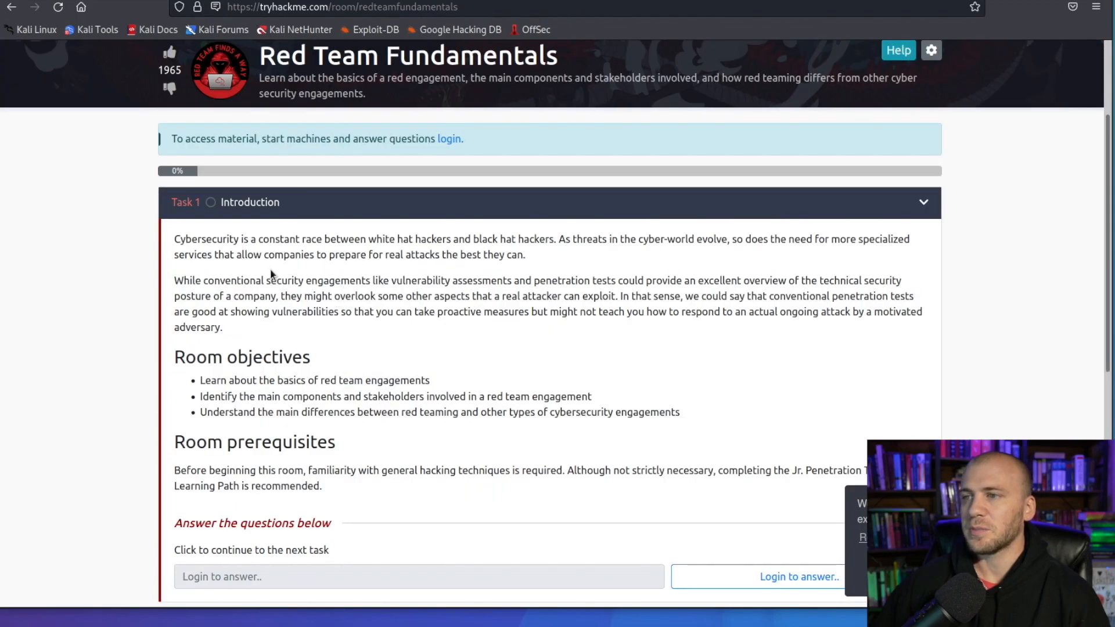
- Scroll through the Red Team Fundamentals room's Task 1 introduction
{"action": "scroll", "scroll_direction": "down", "scroll_amount": 3}
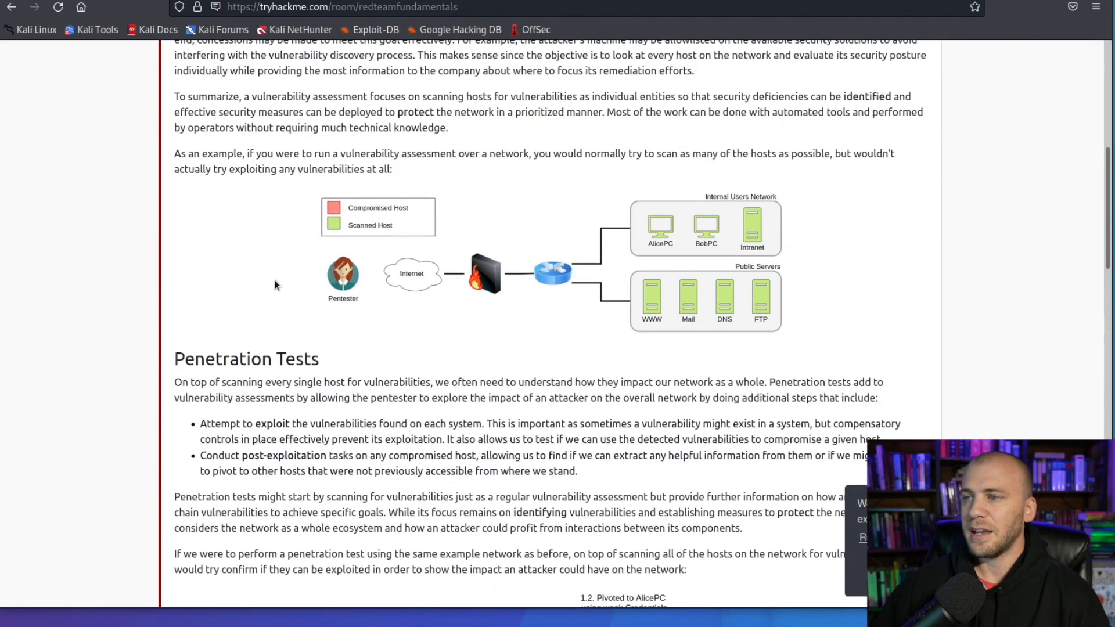
{"action": "scroll", "scroll_direction": "down", "scroll_amount": 3}
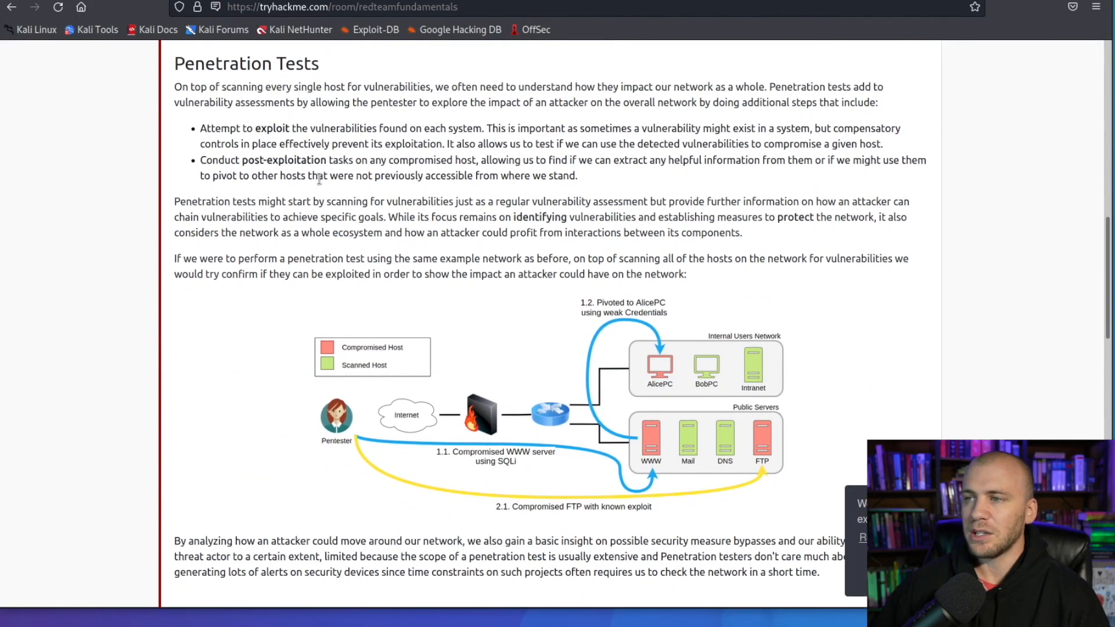
{"action": "scroll", "scroll_direction": "down", "scroll_amount": 3}
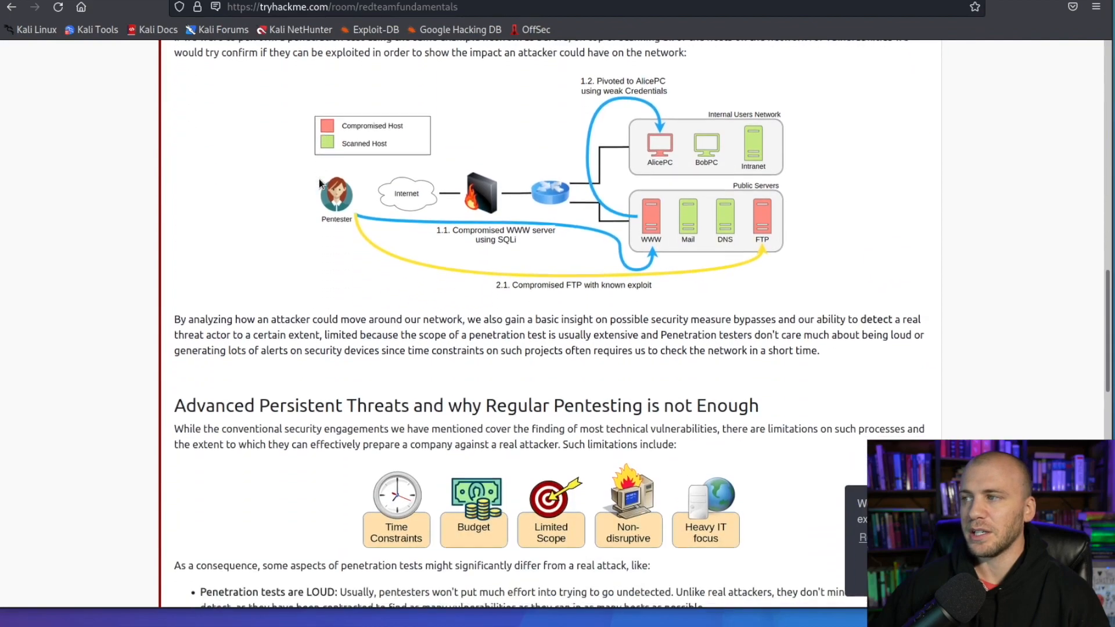
{"action": "scroll", "scroll_direction": "down", "scroll_amount": 3}
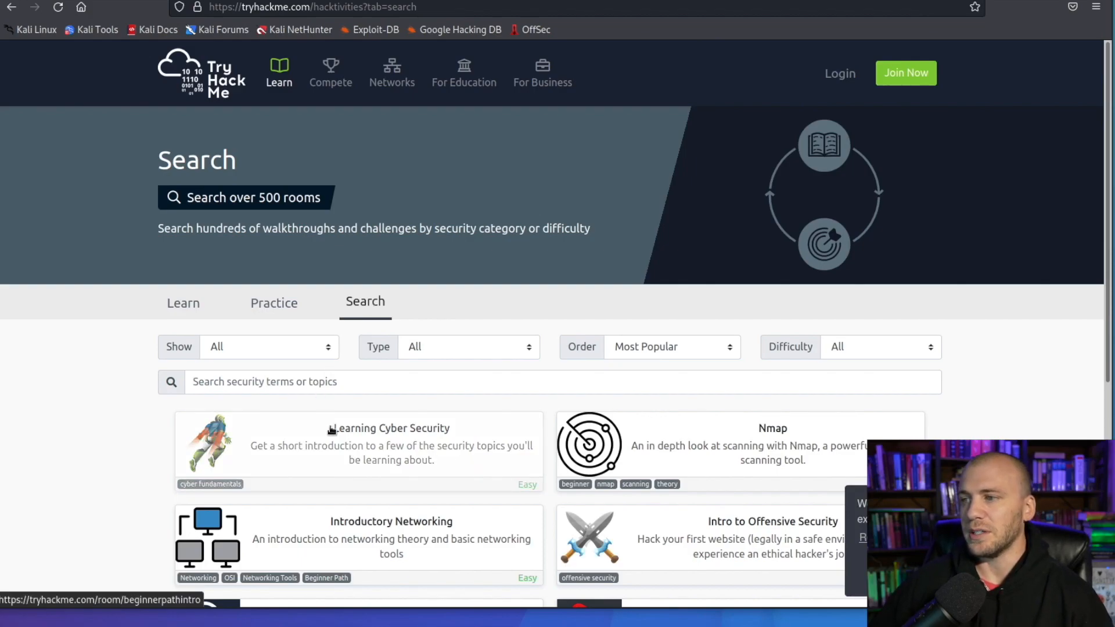
{"action": "mouse_move", "coordinate": [602, 443]}
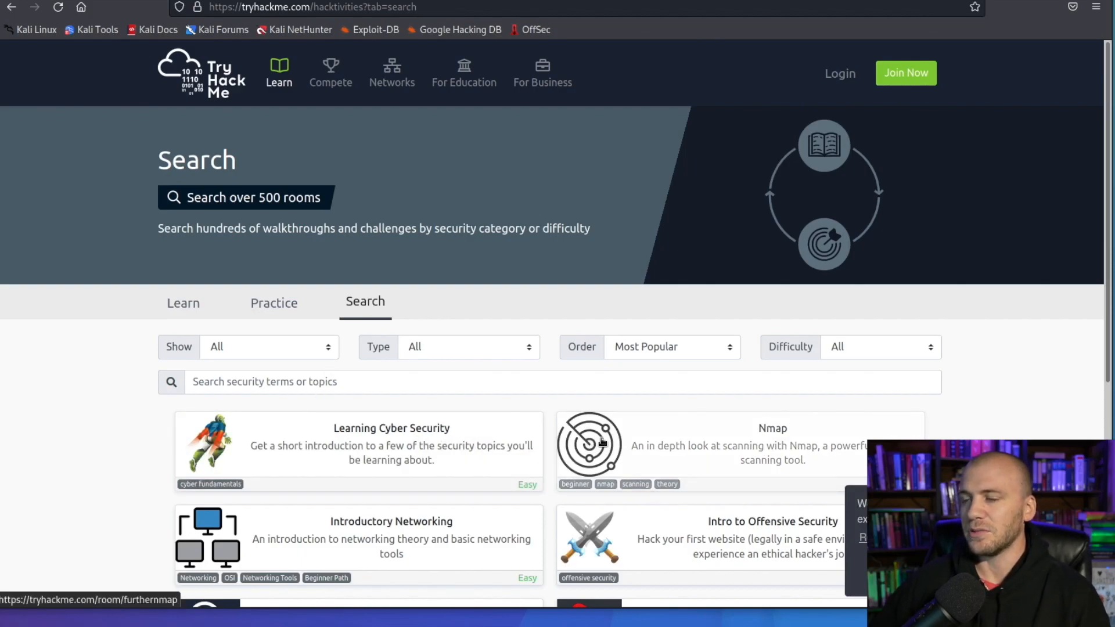
- Search TryHackMe rooms for "linux" to list Linux Fundamentals Parts 1–3 and Pickle Rick
{"action": "type", "text": "linux"}
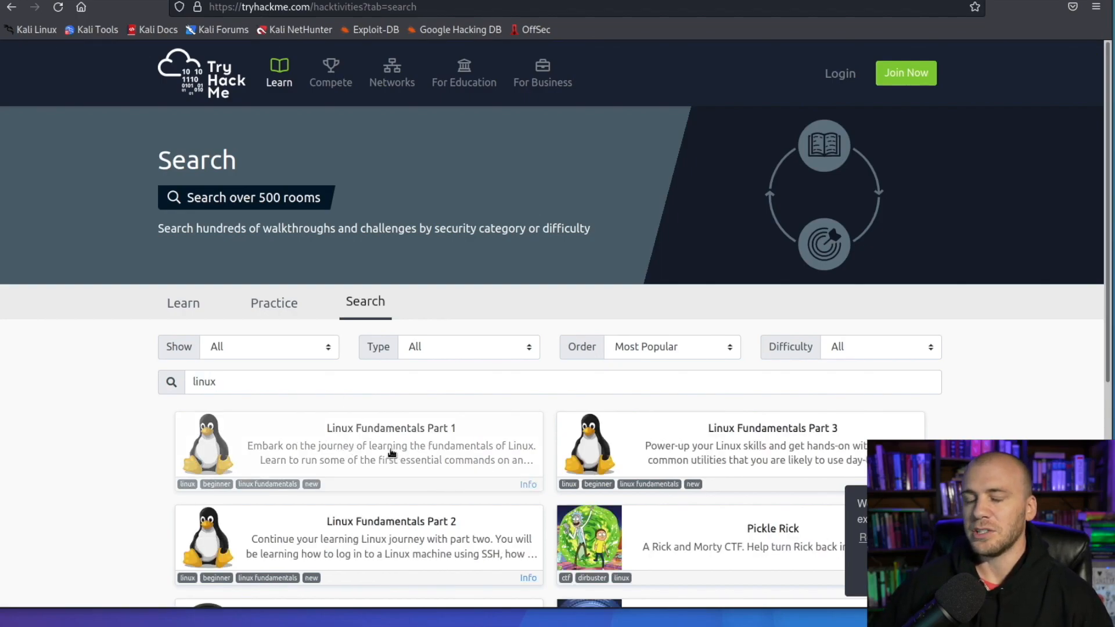
{"action": "mouse_move", "coordinate": [389, 453]}
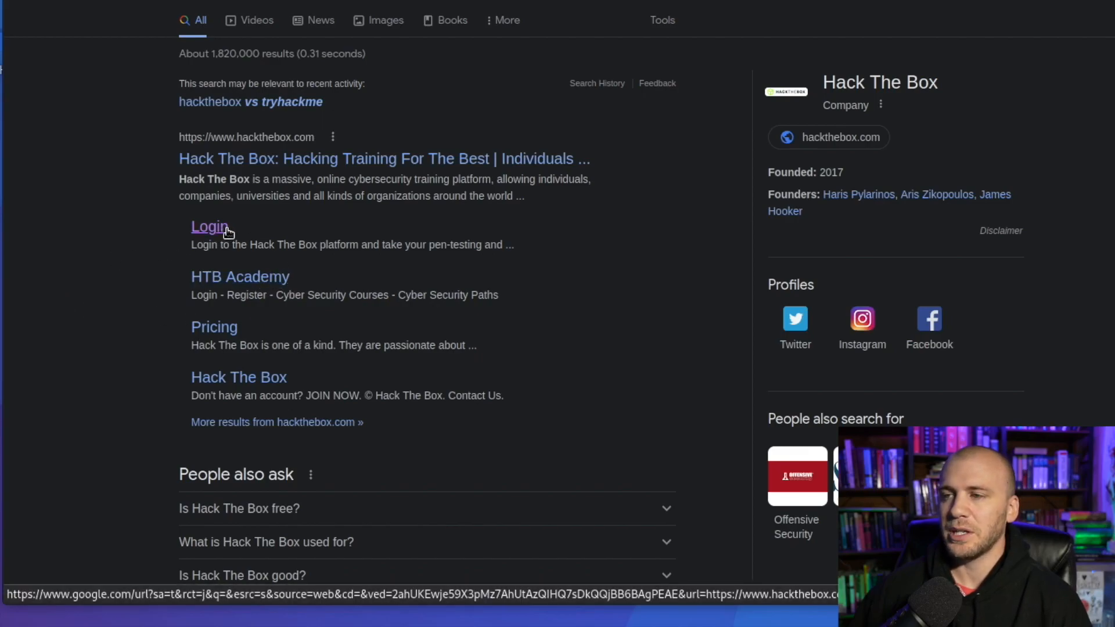
{"action": "left_click", "coordinate": [209, 226]}
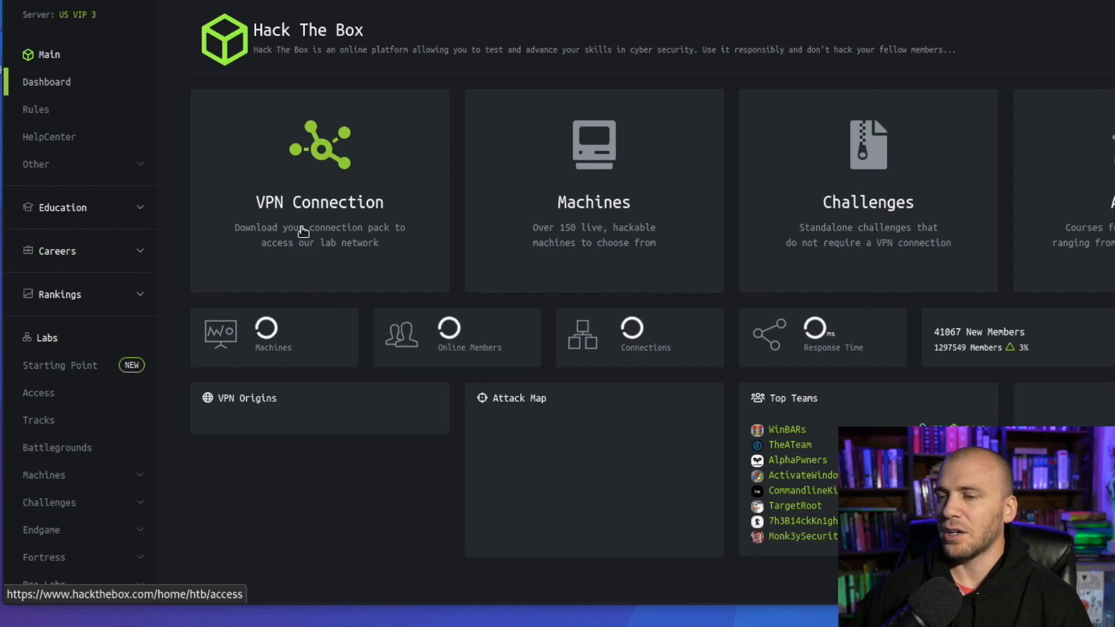
{"action": "scroll", "scroll_direction": "down", "scroll_amount": 3}
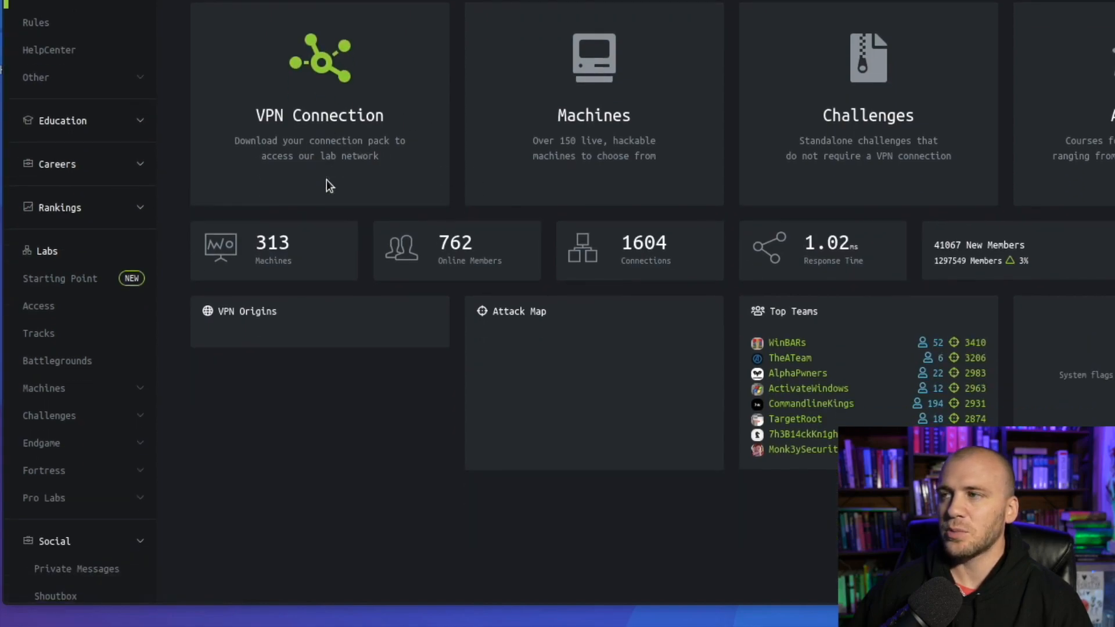
{"action": "mouse_move", "coordinate": [197, 323]}
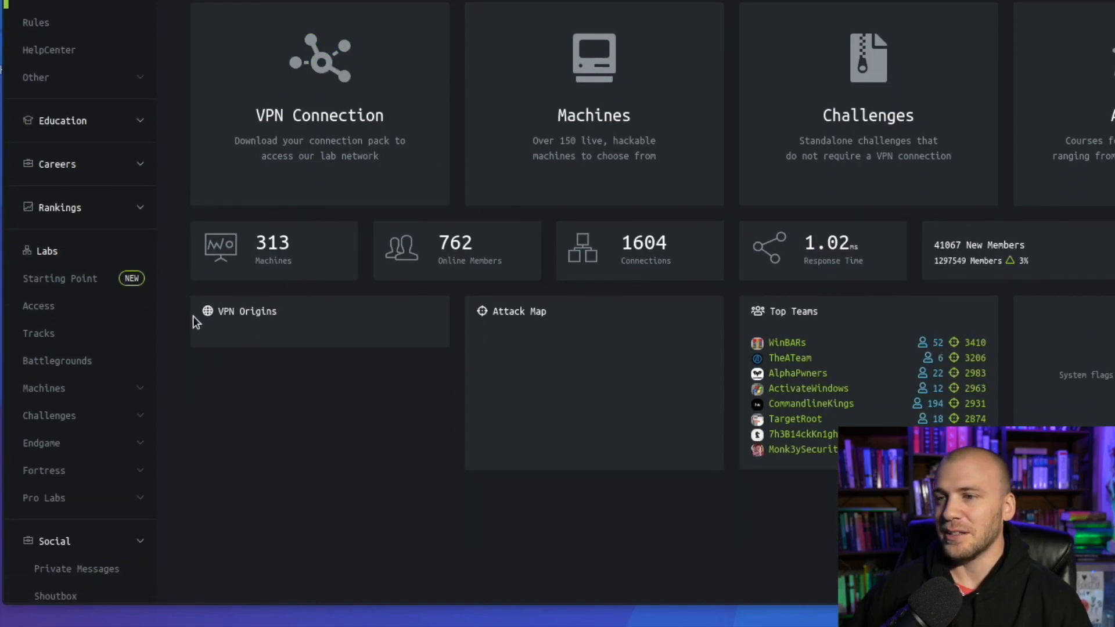
{"action": "left_click", "coordinate": [50, 416]}
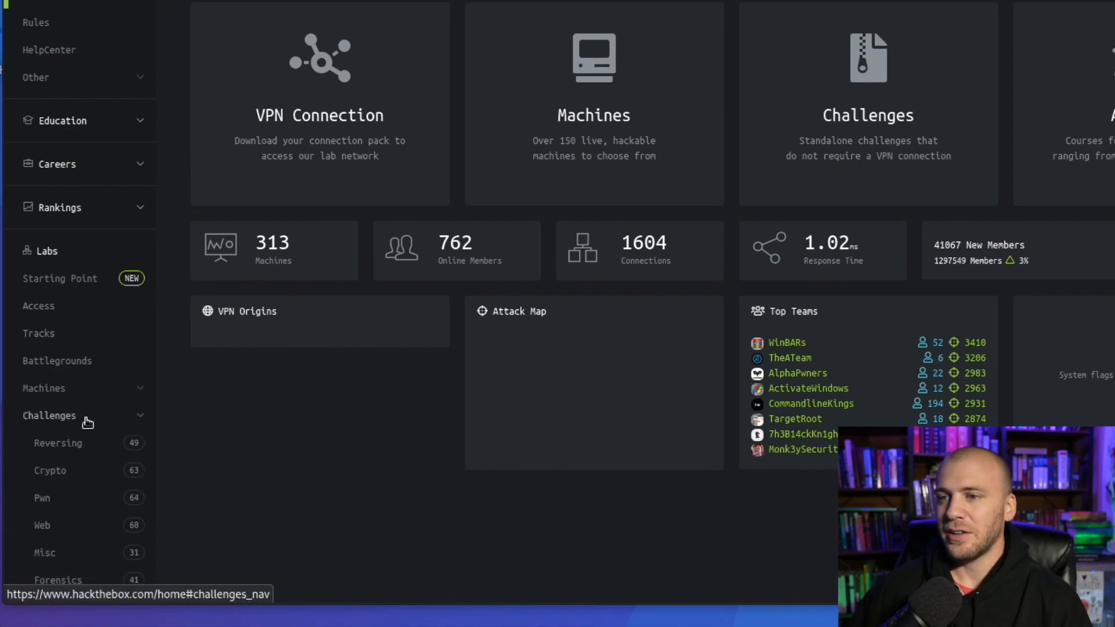
{"action": "mouse_move", "coordinate": [63, 531]}
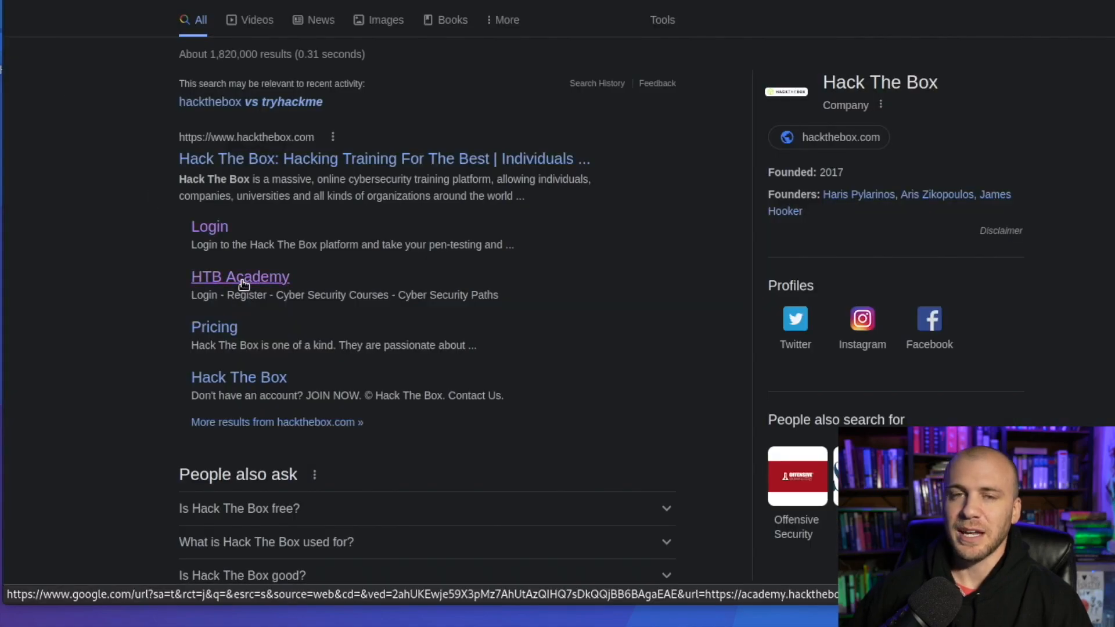
- Open HTB Academy from the search results and log in to the Penetration Tester path dashboard
{"action": "left_click", "coordinate": [240, 276]}
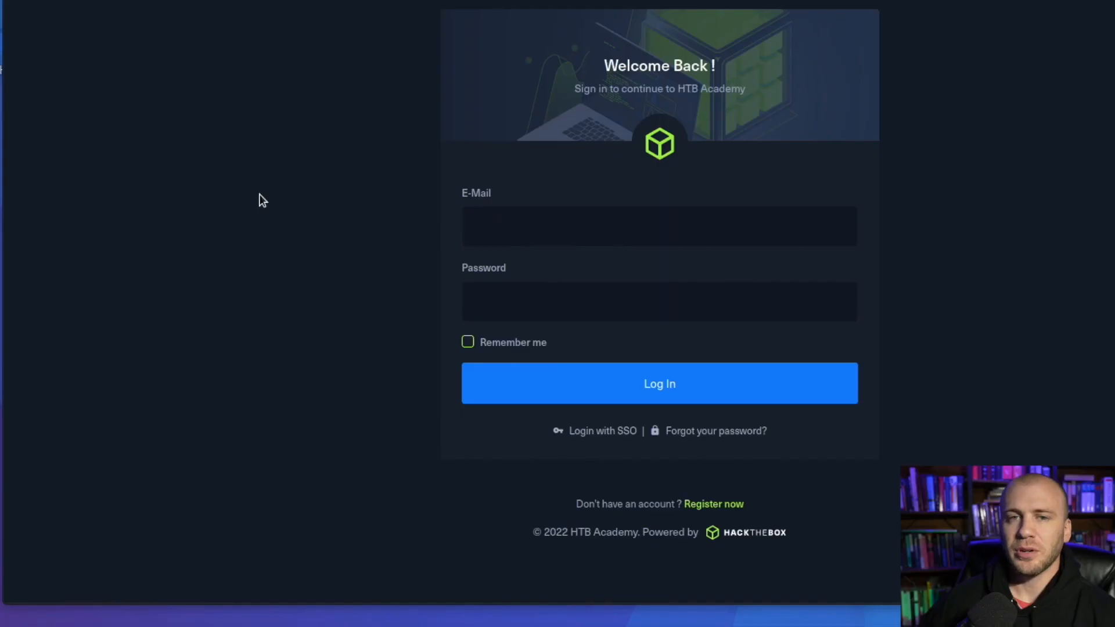
{"action": "mouse_move", "coordinate": [376, 222]}
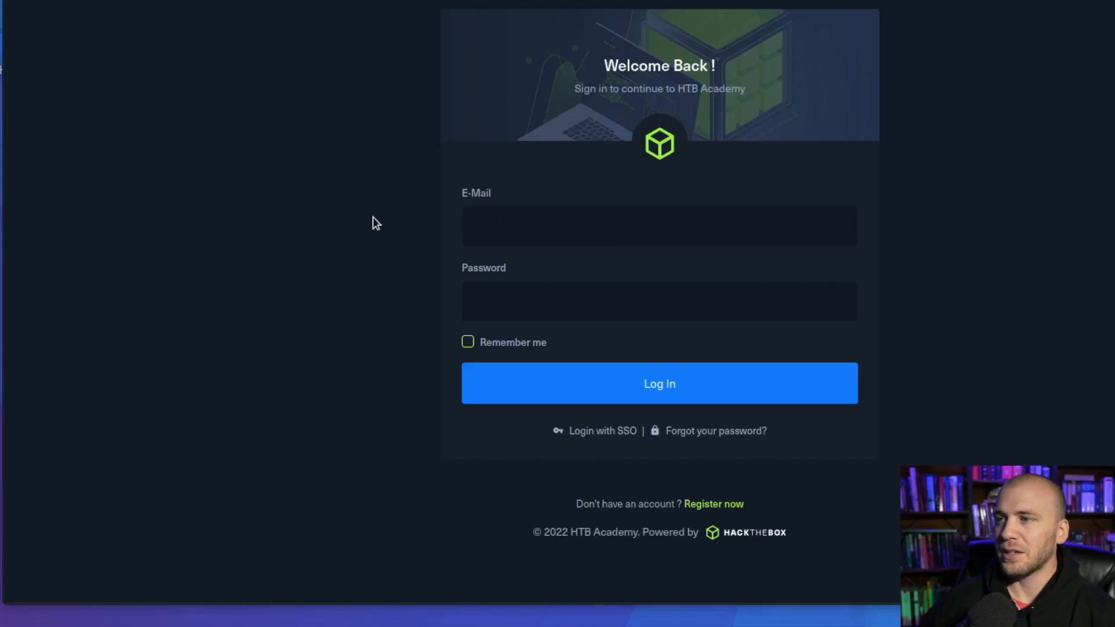
{"action": "left_click", "coordinate": [658, 383]}
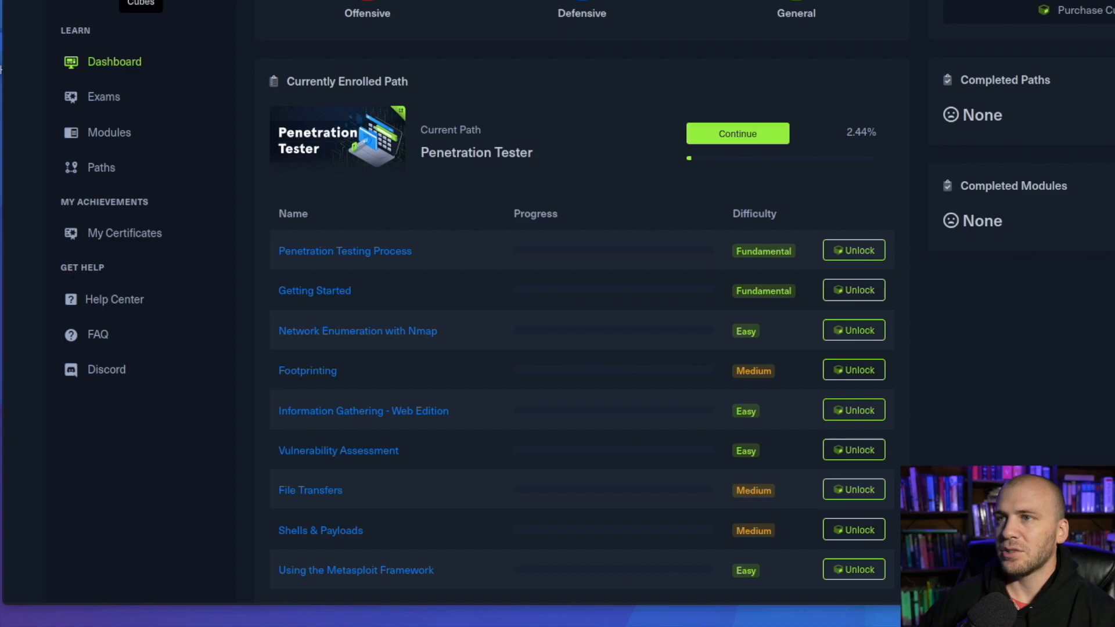
{"action": "mouse_move", "coordinate": [104, 96]}
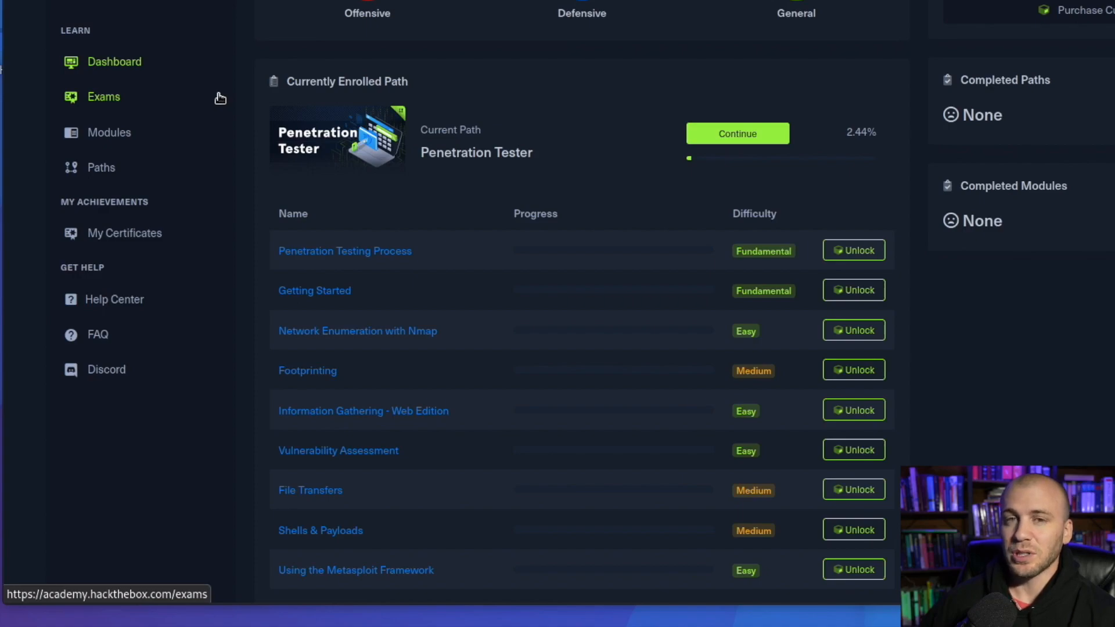
{"action": "mouse_move", "coordinate": [215, 111]}
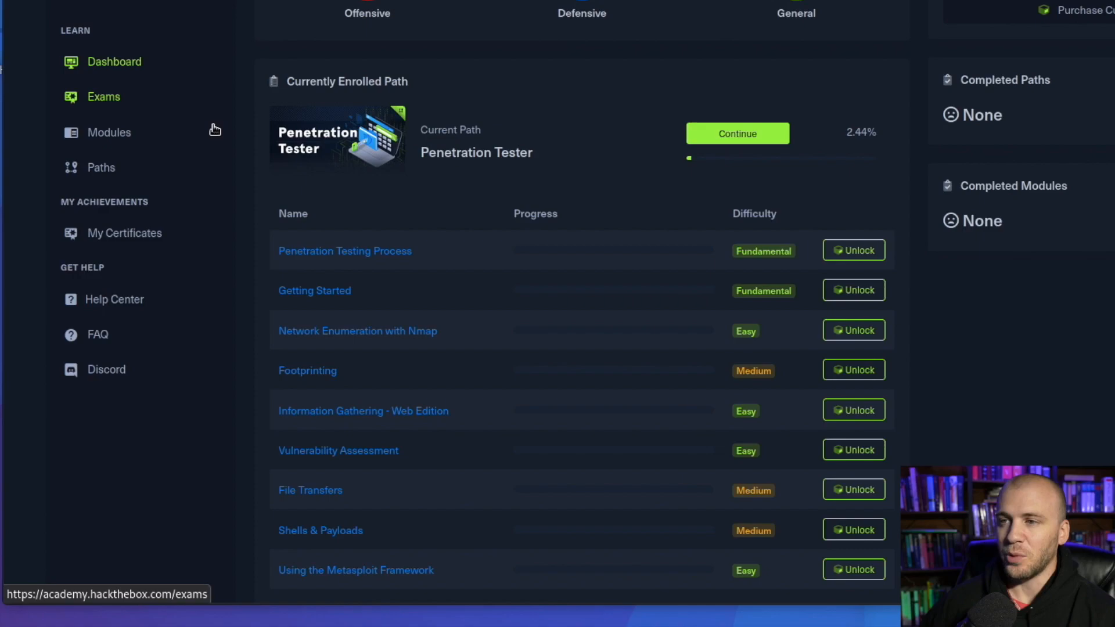
- Show the All Modules catalogue via the Modules sidebar menu
{"action": "left_click", "coordinate": [108, 132]}
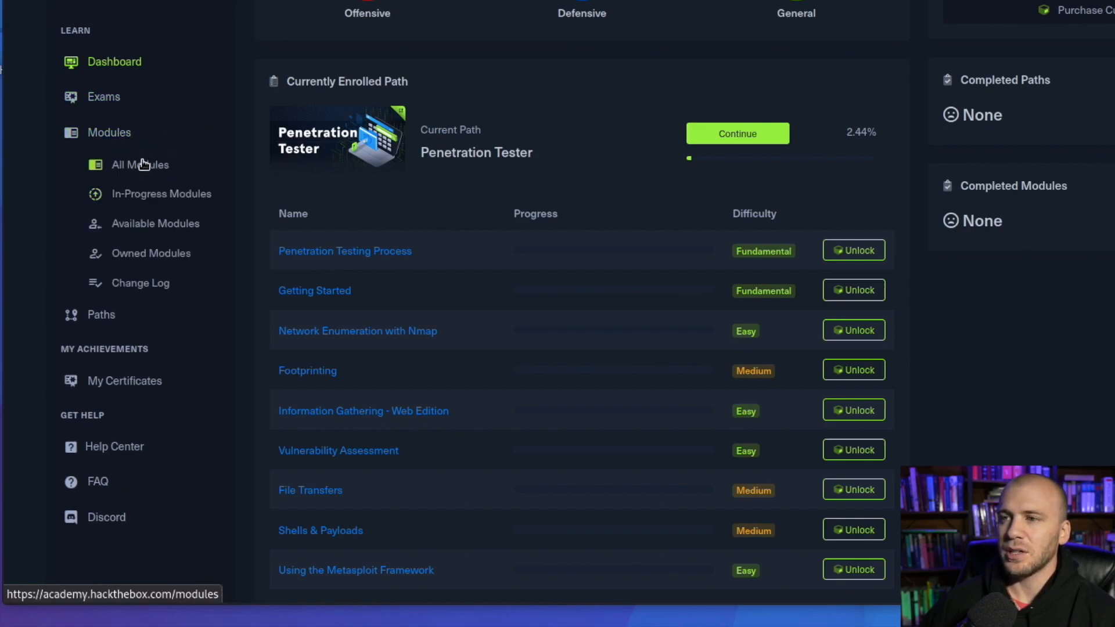
{"action": "left_click", "coordinate": [138, 164]}
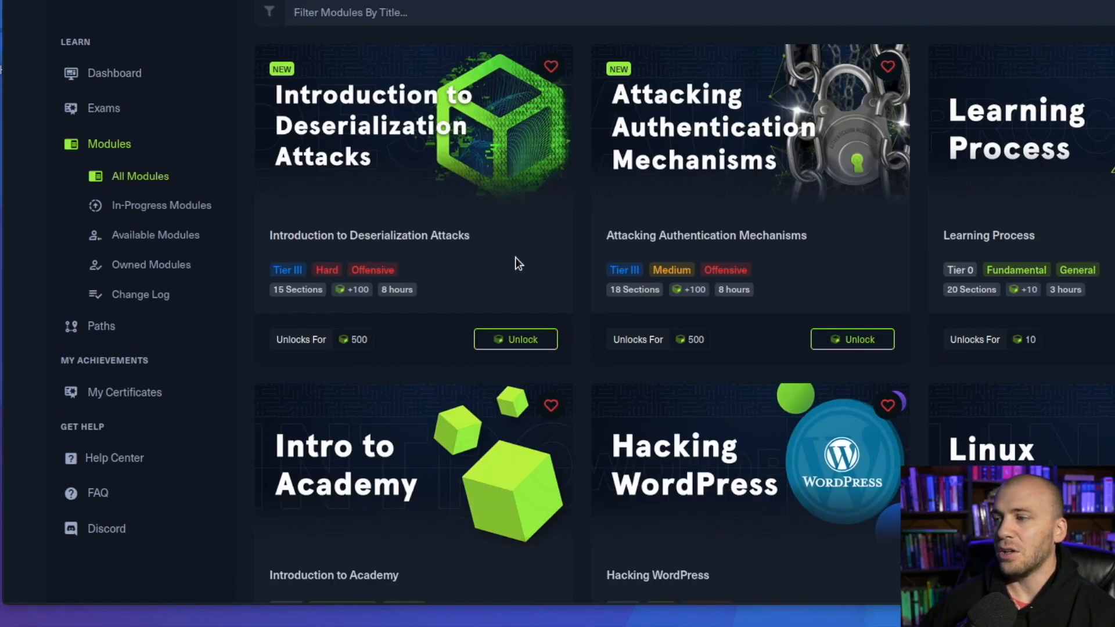
{"action": "scroll", "scroll_direction": "down", "scroll_amount": 3}
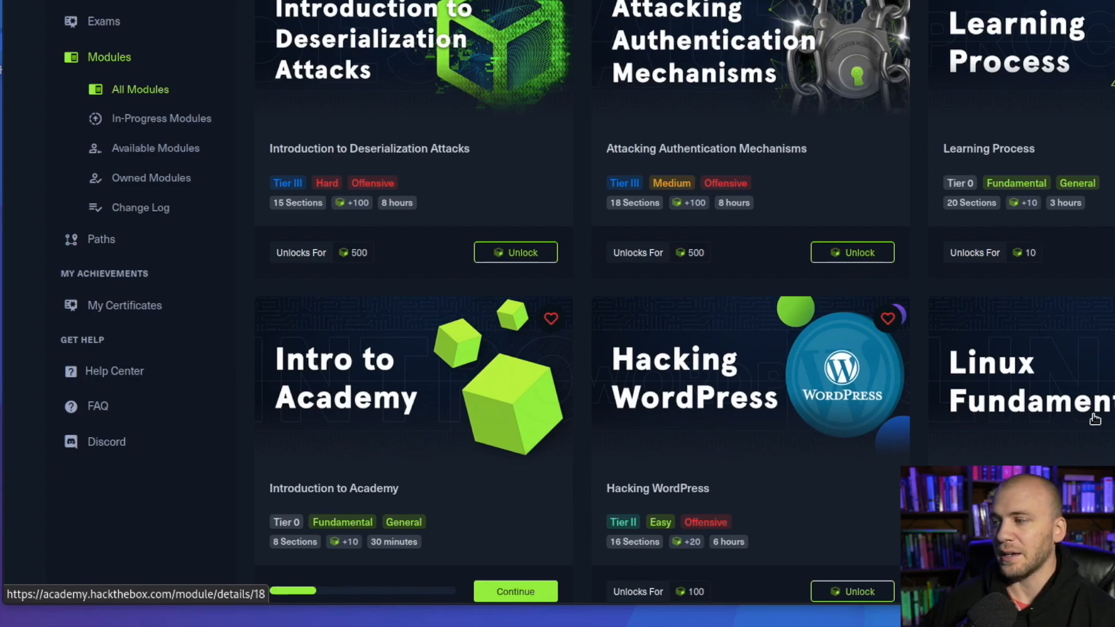
{"action": "scroll", "scroll_direction": "down", "scroll_amount": 3}
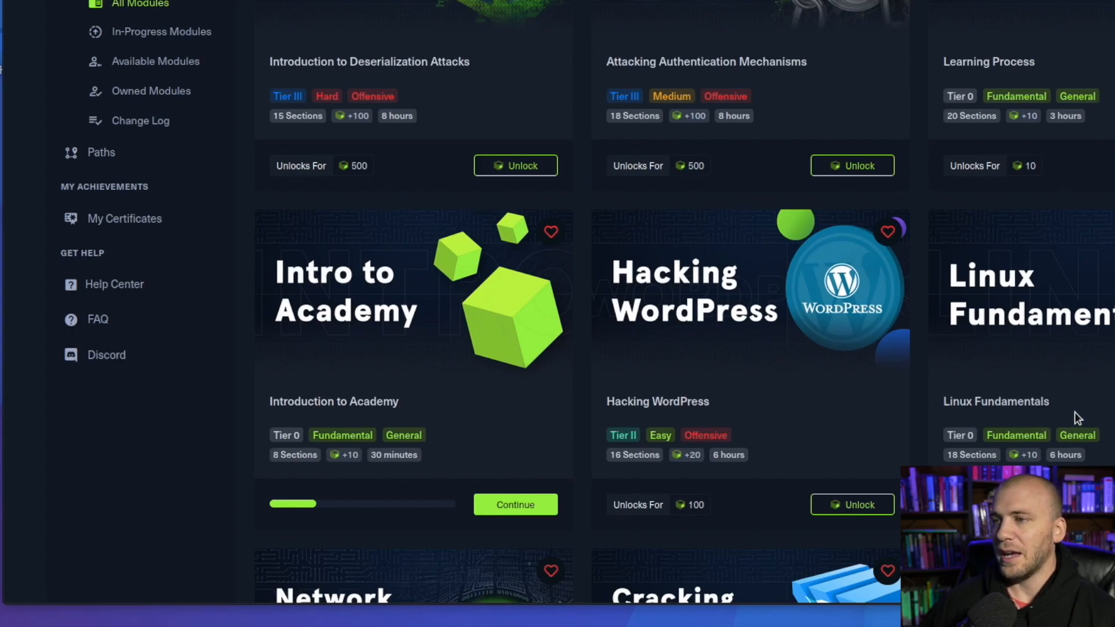
{"action": "scroll", "scroll_direction": "down", "scroll_amount": 3}
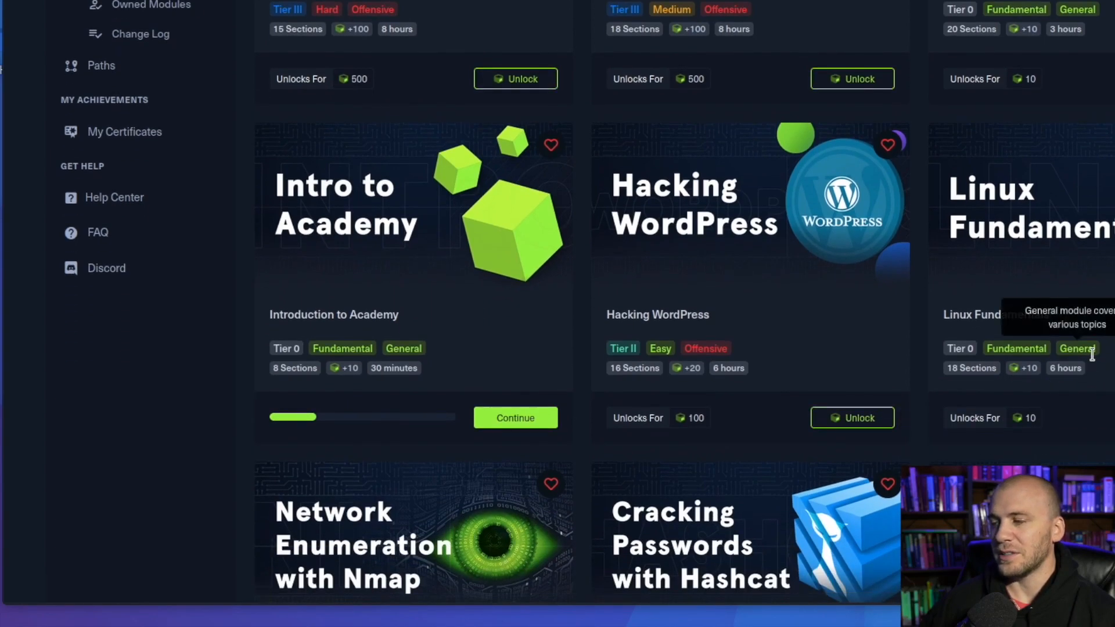
{"action": "scroll", "scroll_direction": "down", "scroll_amount": 3}
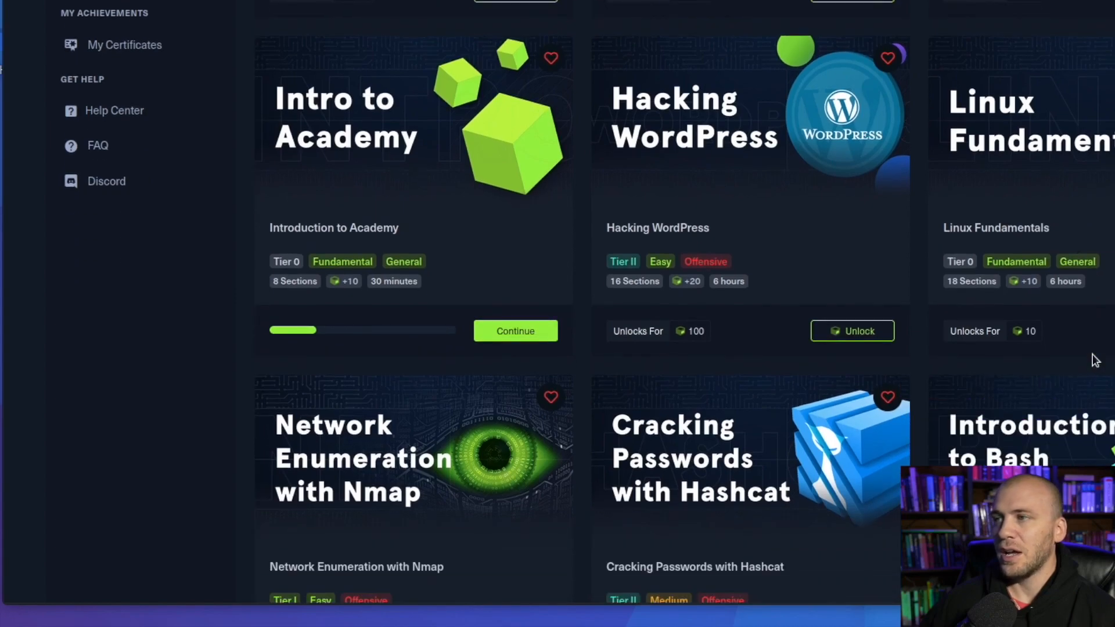